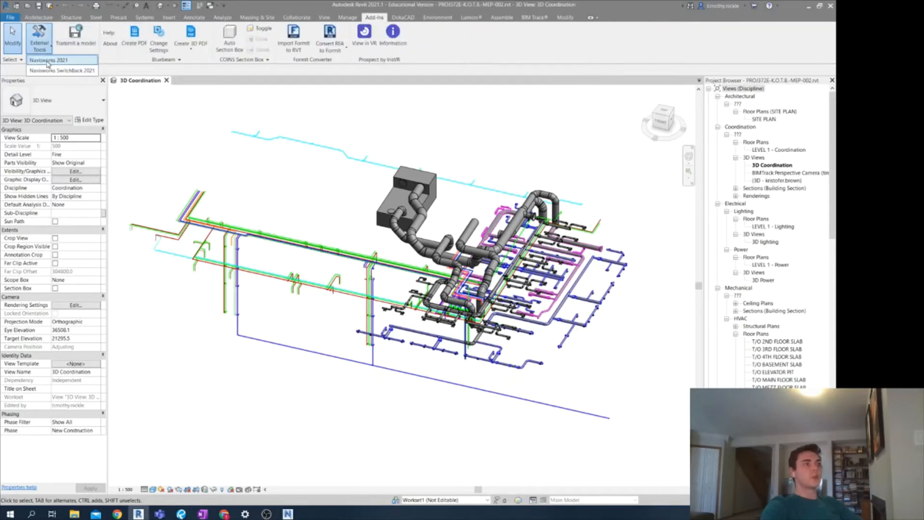
Cancel Revit's Navisworks 2021 export because M.E.P.nwc already exists
left_click(50, 60)
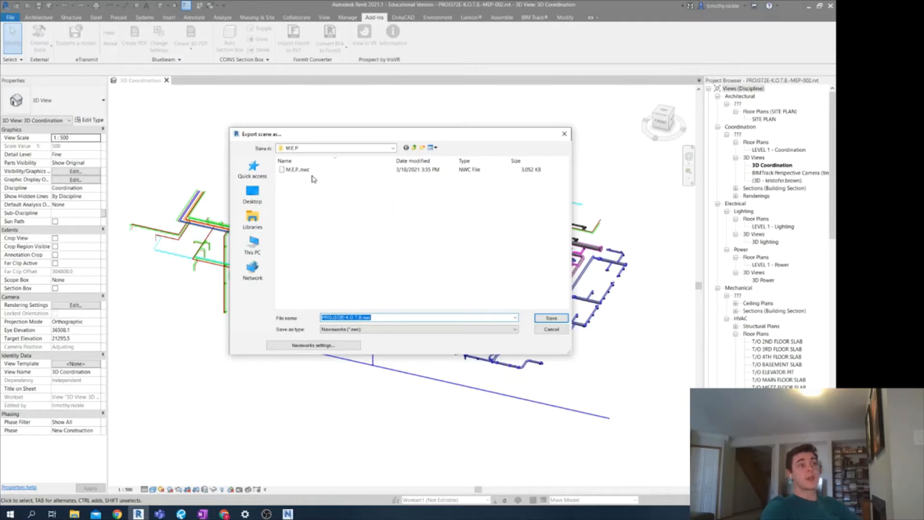
mouse_move(342, 237)
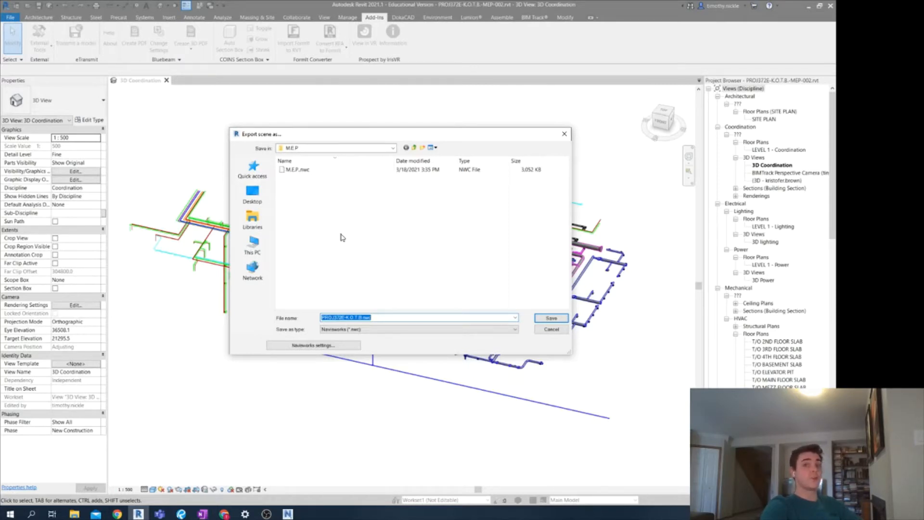
mouse_move(446, 294)
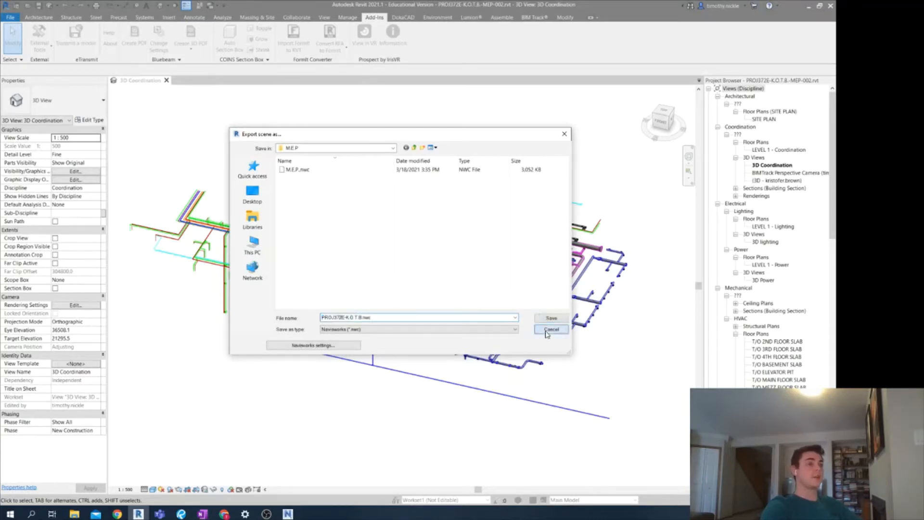
left_click(550, 318)
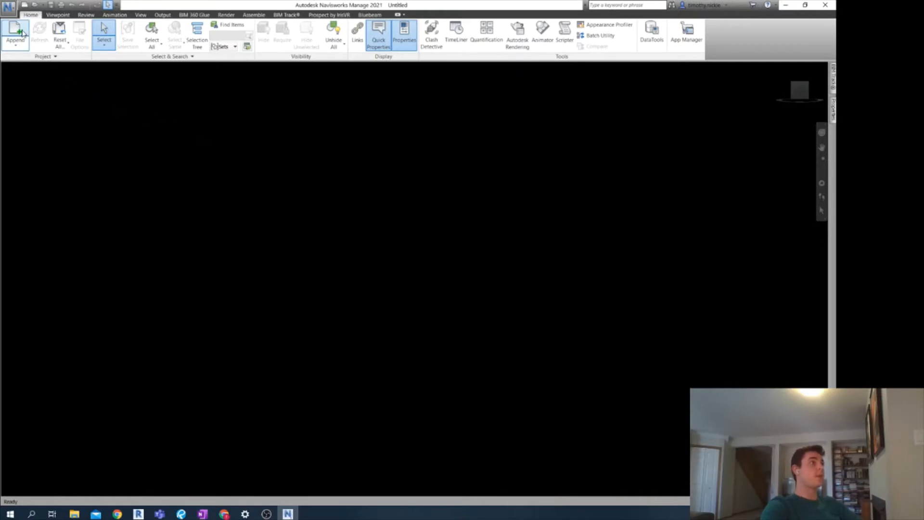
Append CONCRETE.nwc, STEEL.nwc, ARCH.nwc and M.E.P.nwc into the Navisworks scene
left_click(15, 35)
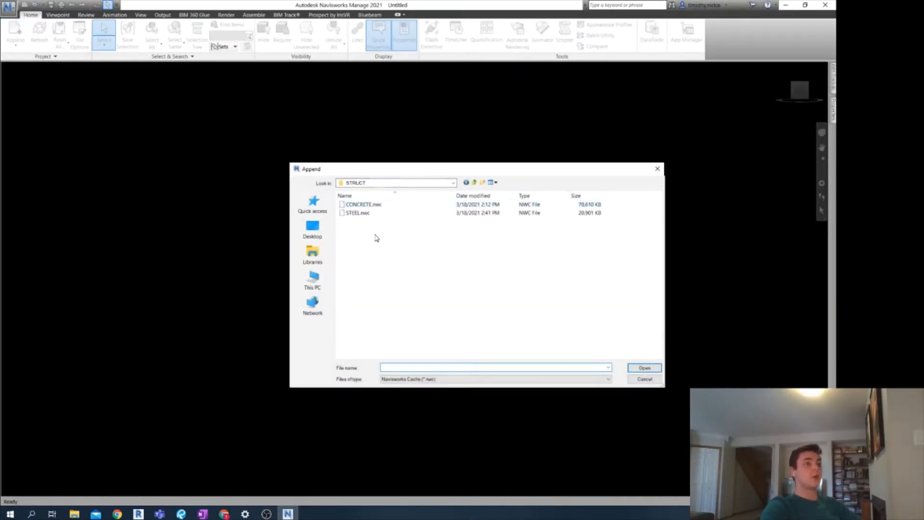
left_click(644, 368)
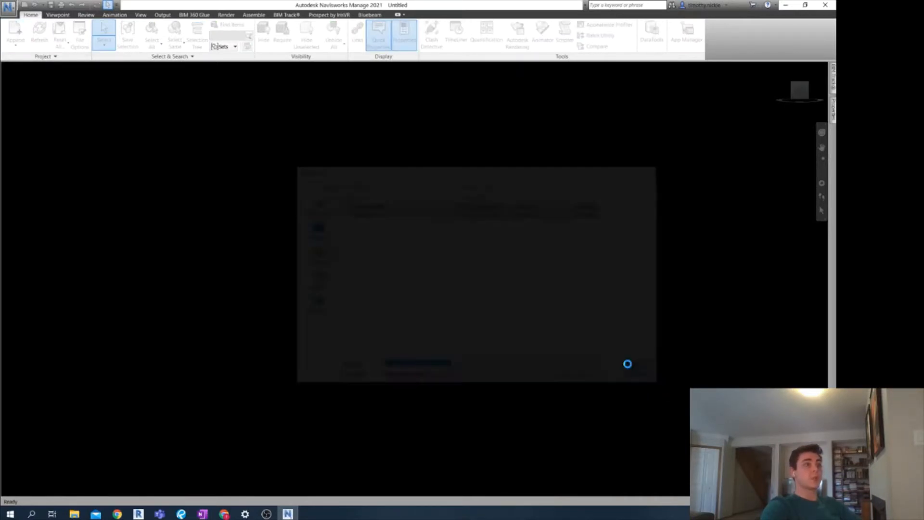
left_click(15, 32)
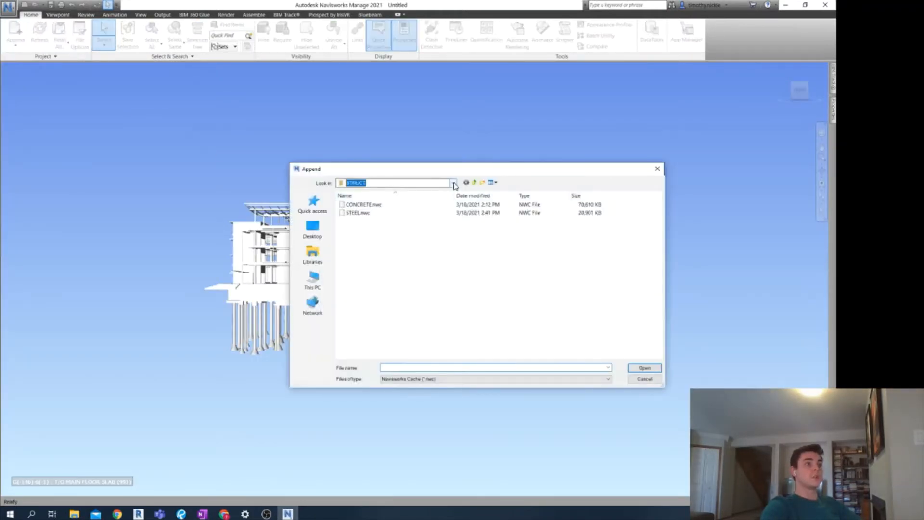
left_click(473, 182)
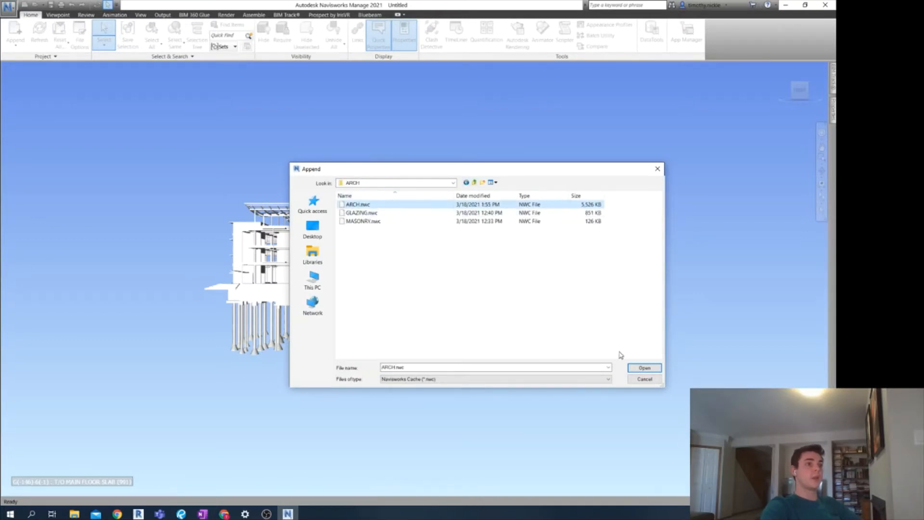
left_click(643, 368)
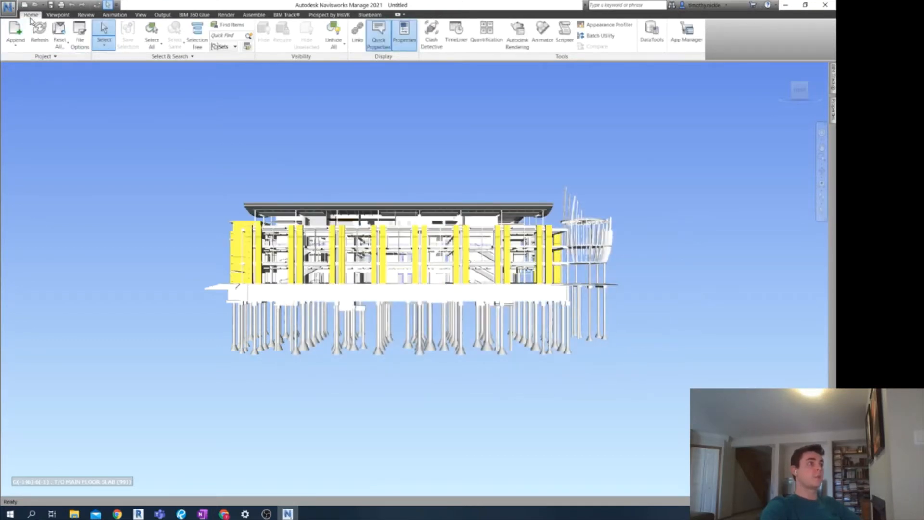
left_click(15, 33)
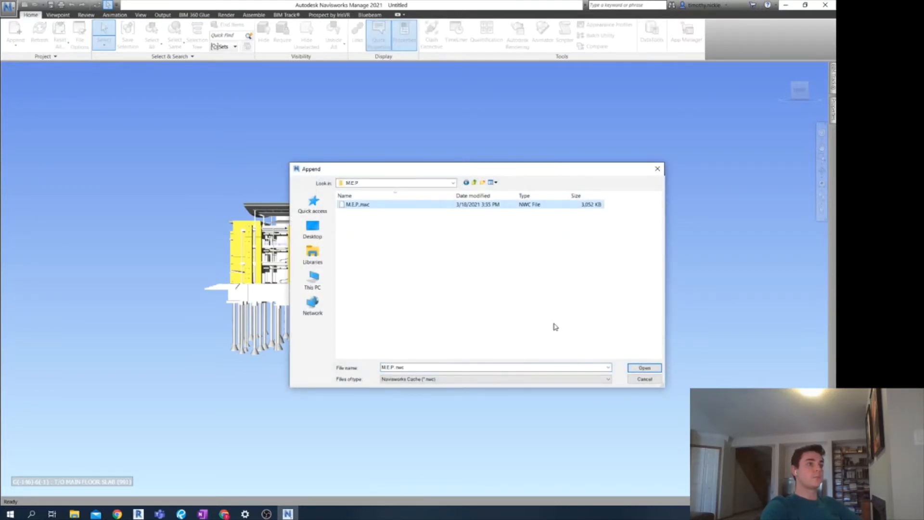
left_click(644, 368)
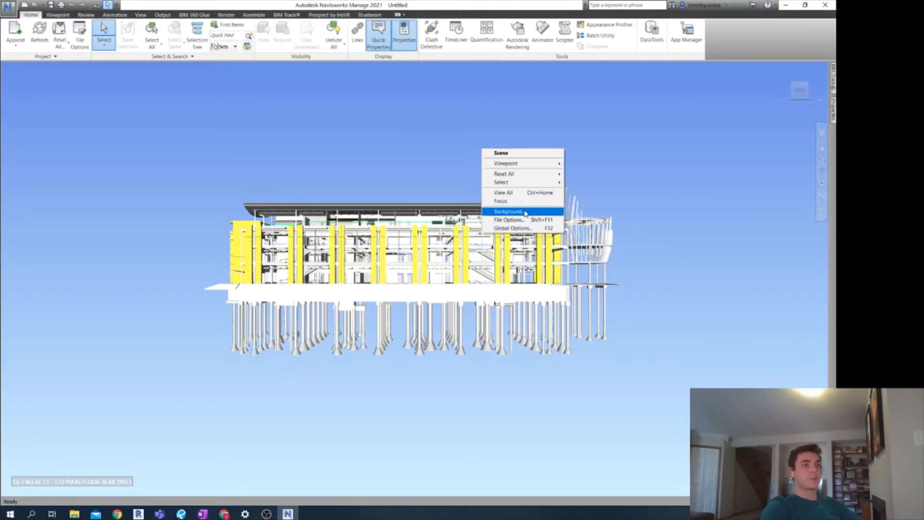
Set the scene background to plain black and open the Clash Detective panel
left_click(507, 211)
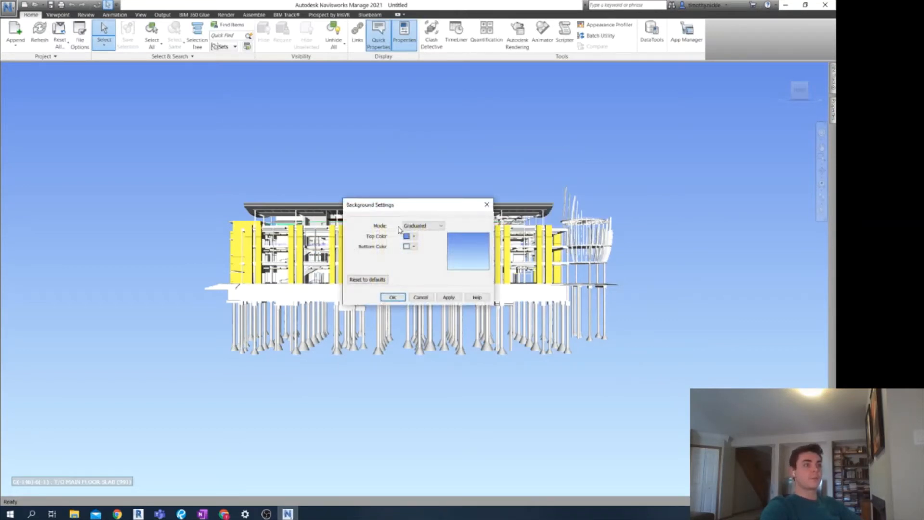
left_click(423, 226)
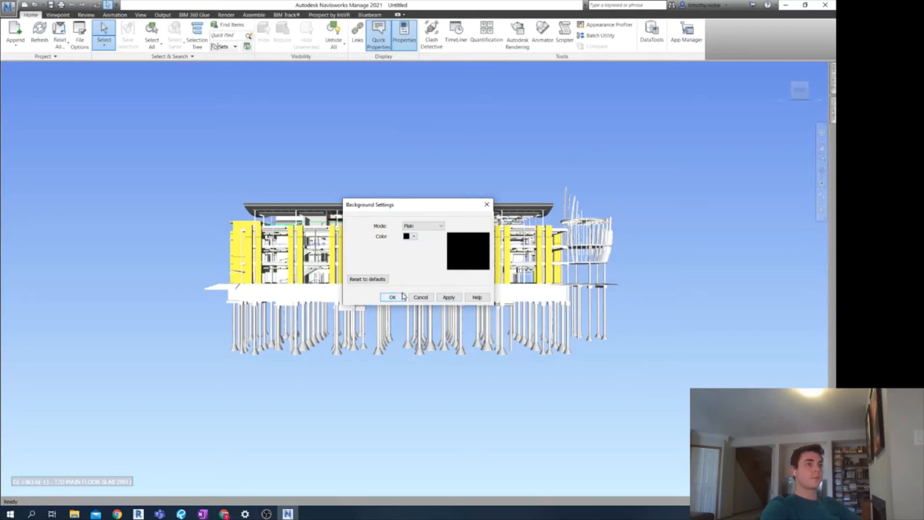
left_click(393, 297)
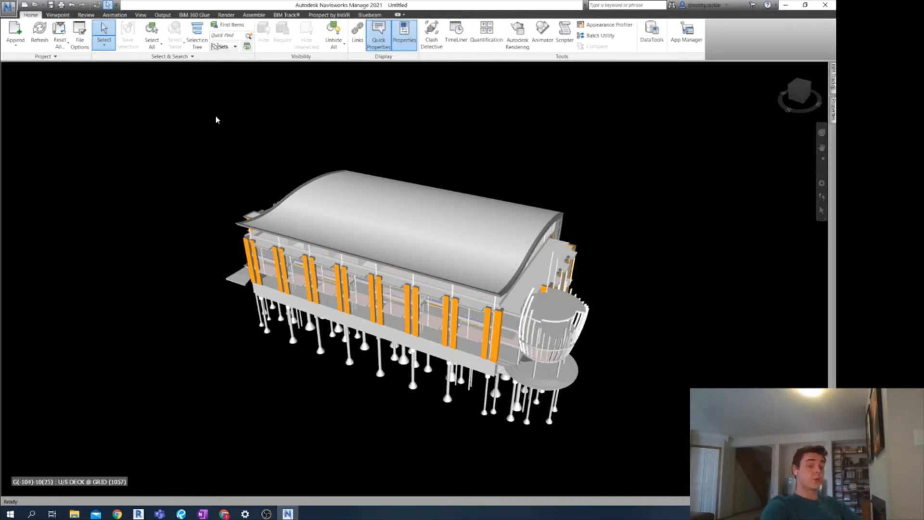
mouse_move(539, 223)
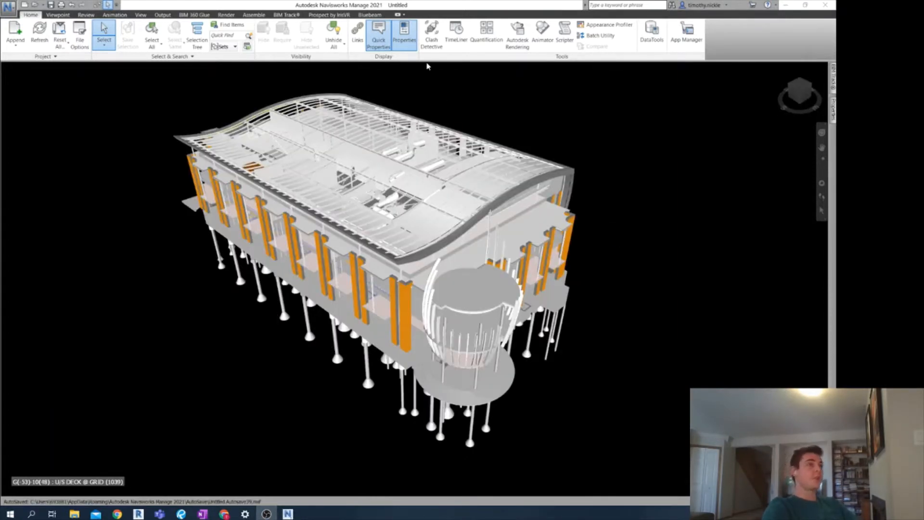
left_click(431, 33)
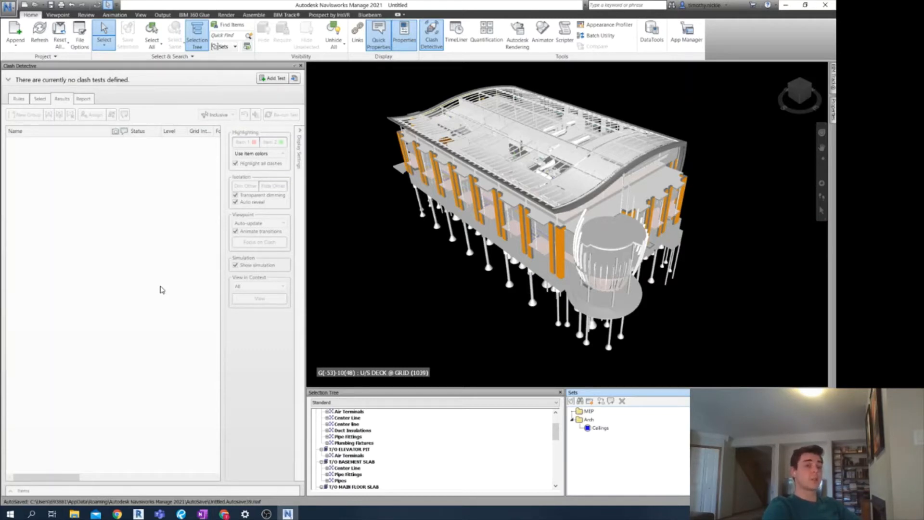
Select the ductwork and mechanical equipment categories and save them as set HVAC under MEP
left_click(599, 427)
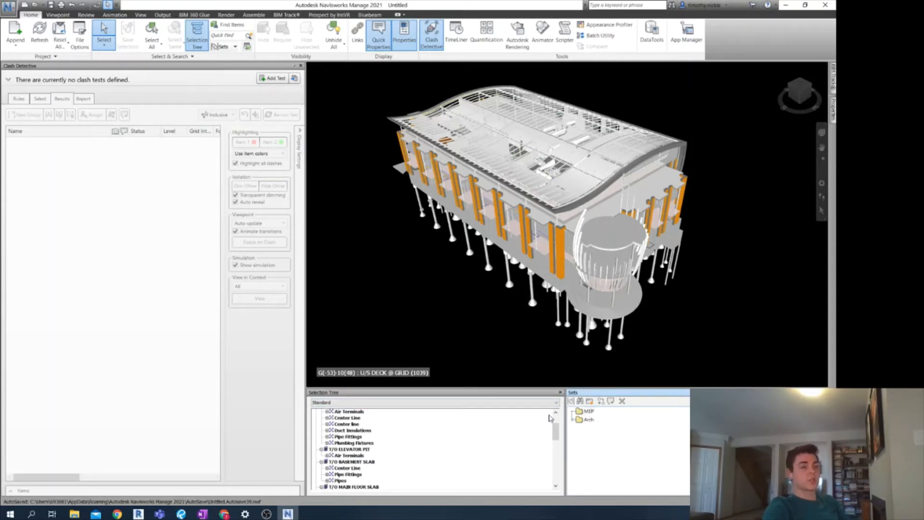
scroll("down", 3)
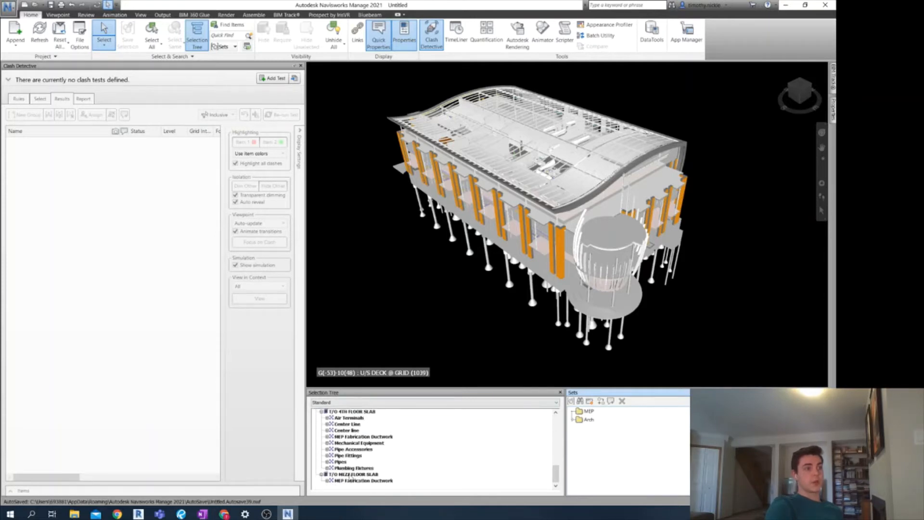
left_click(364, 481)
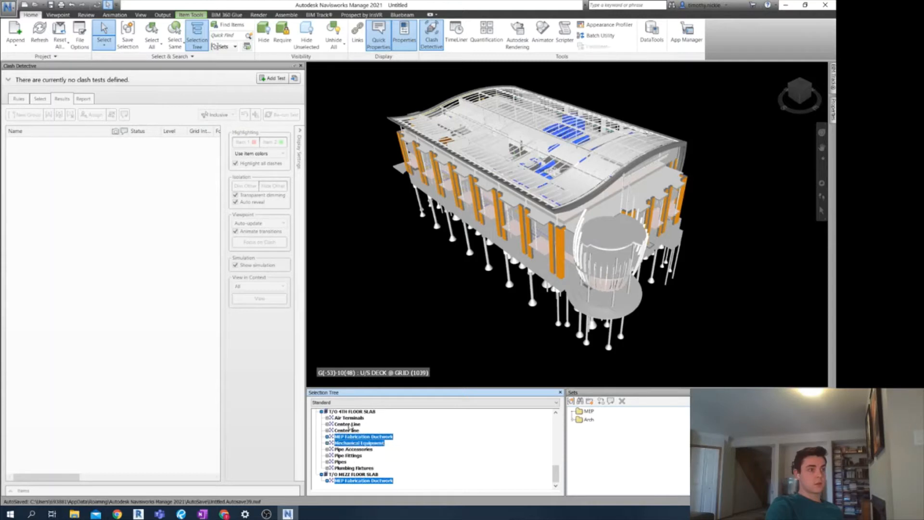
scroll("down", 3)
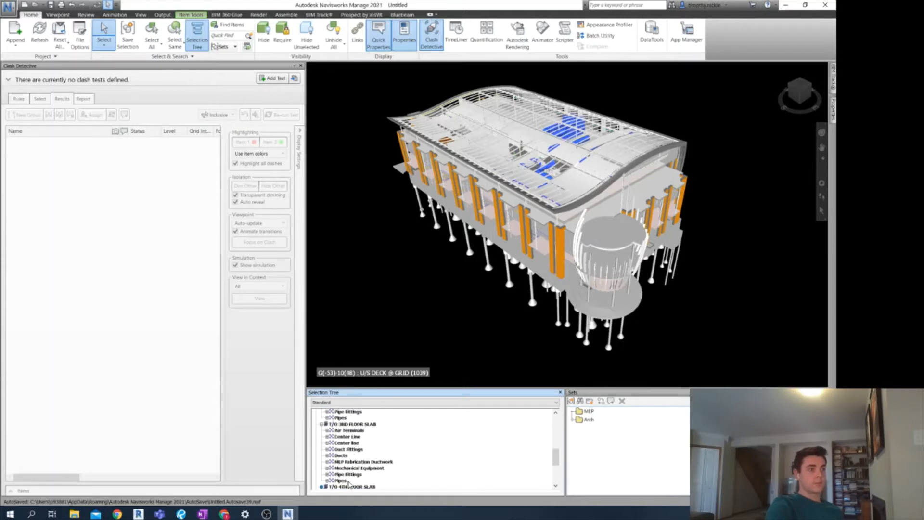
left_click(360, 464)
type("HVAC")
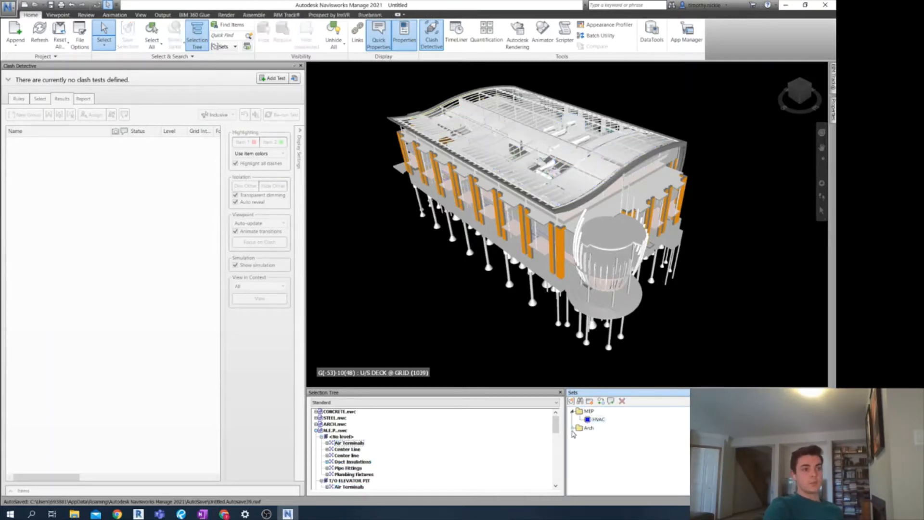
left_click(574, 427)
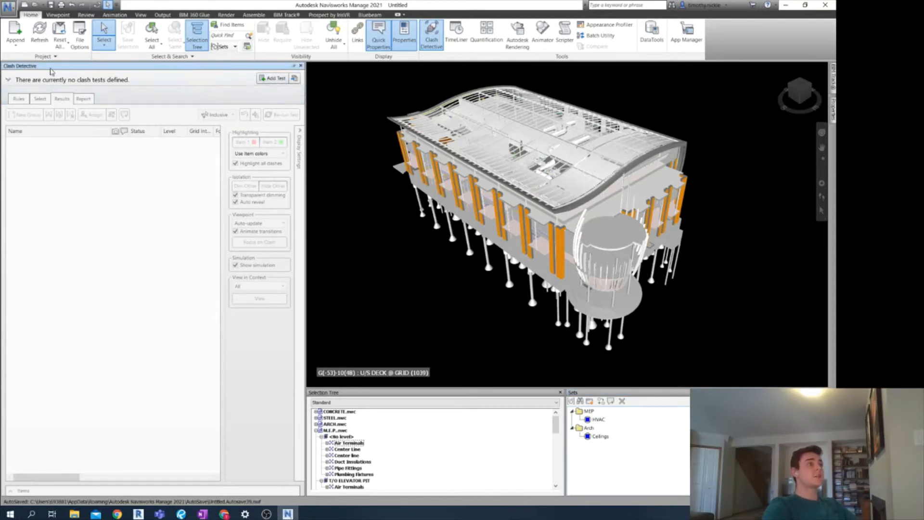
Add clash test 'Ceilings Vs. HVAC' with the Ceilings set as A and HVAC as B
left_click(271, 77)
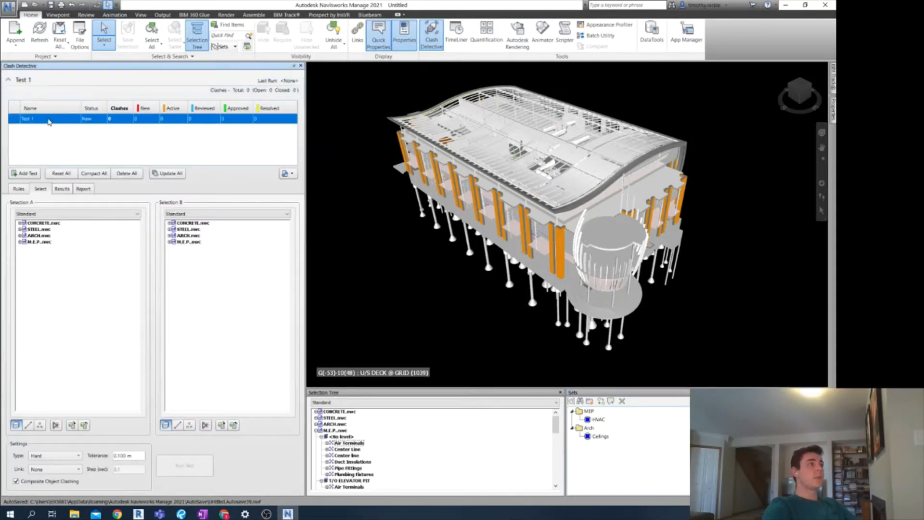
double_click(28, 119)
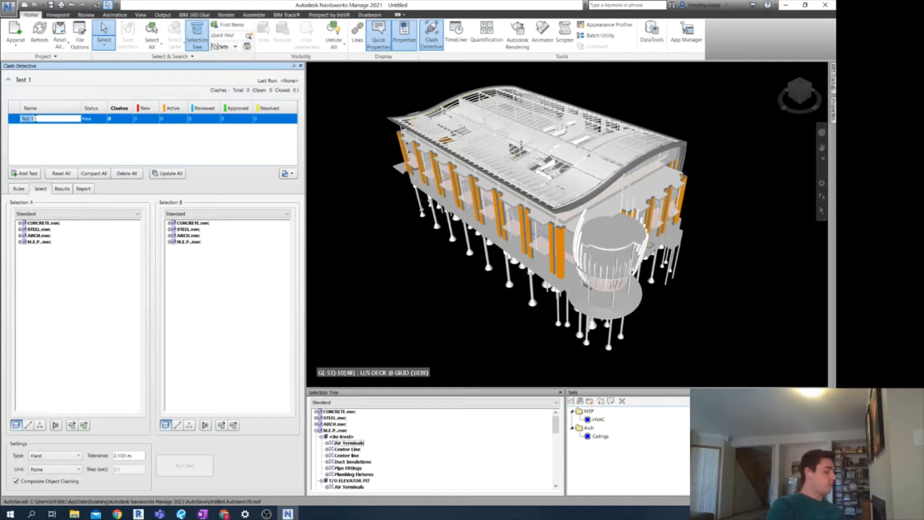
type("Ceilings")
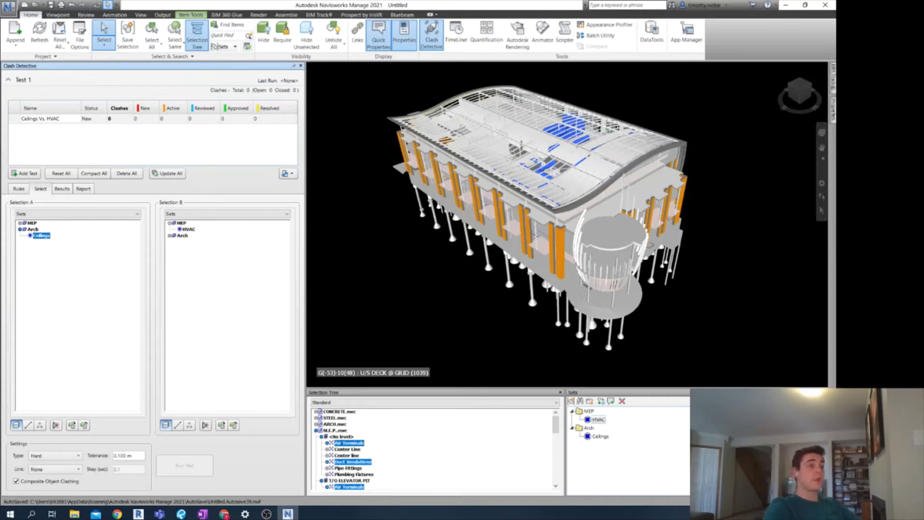
left_click(187, 229)
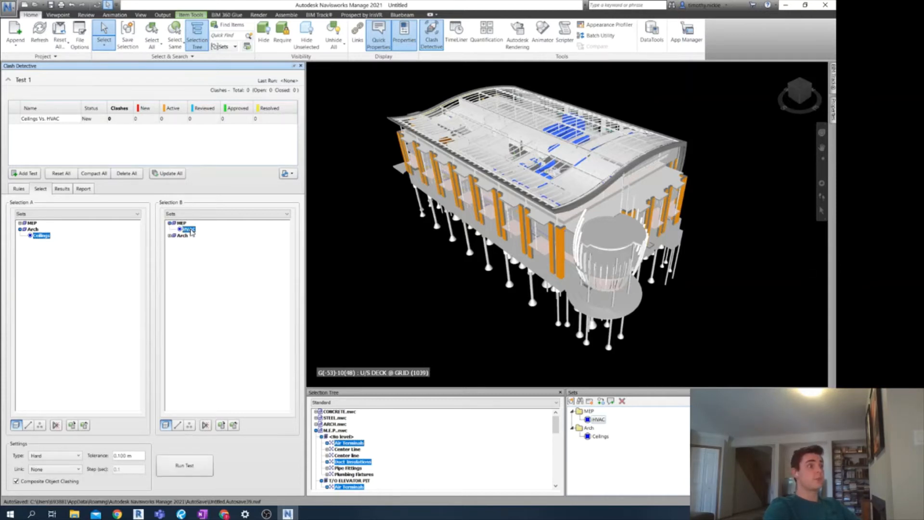
left_click(184, 465)
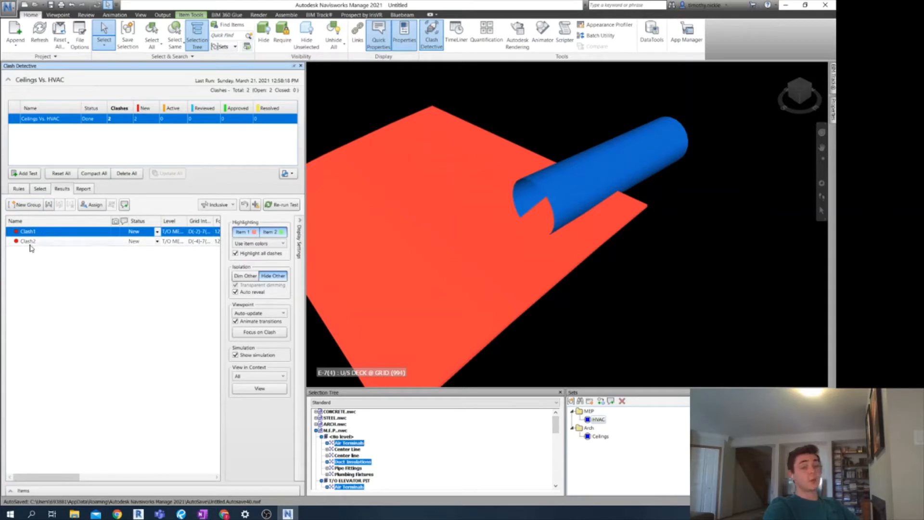
left_click(28, 241)
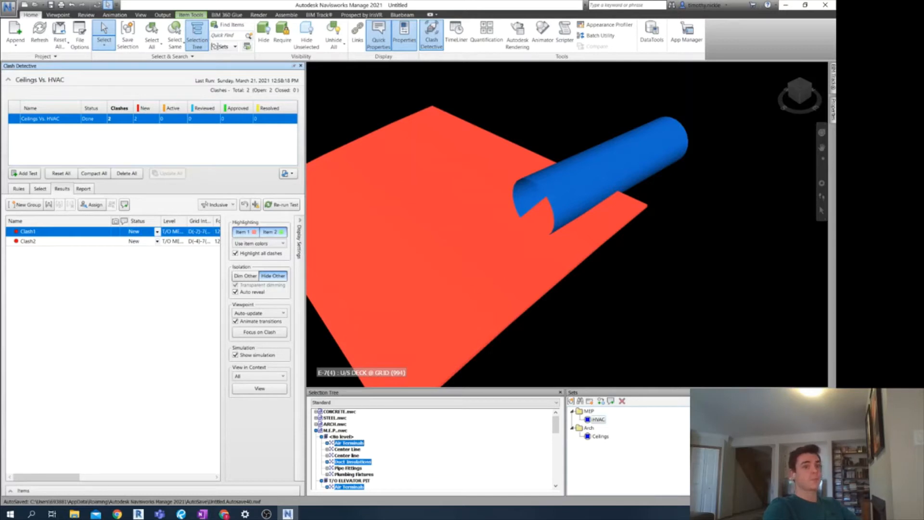
Group Clash1 and Clash2 and rename the group 'Ceilings and HVAC'
left_click(29, 241)
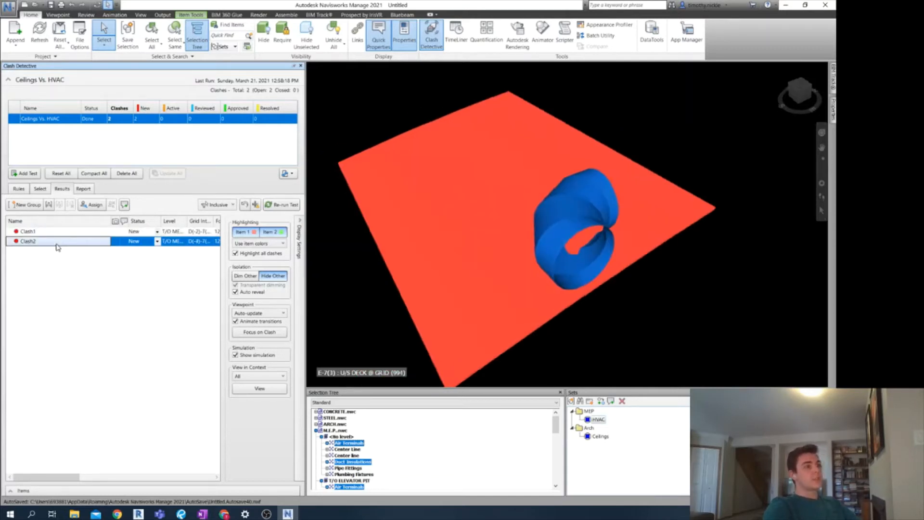
left_click(28, 231)
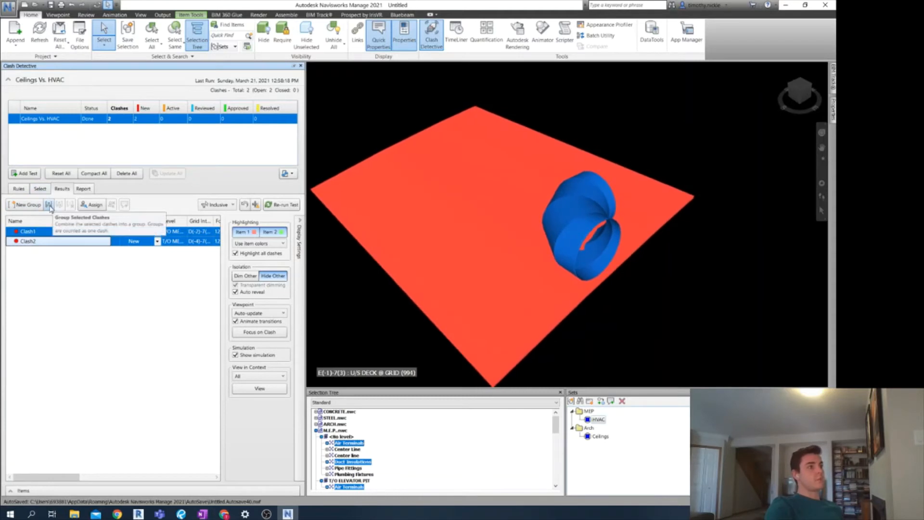
left_click(50, 204)
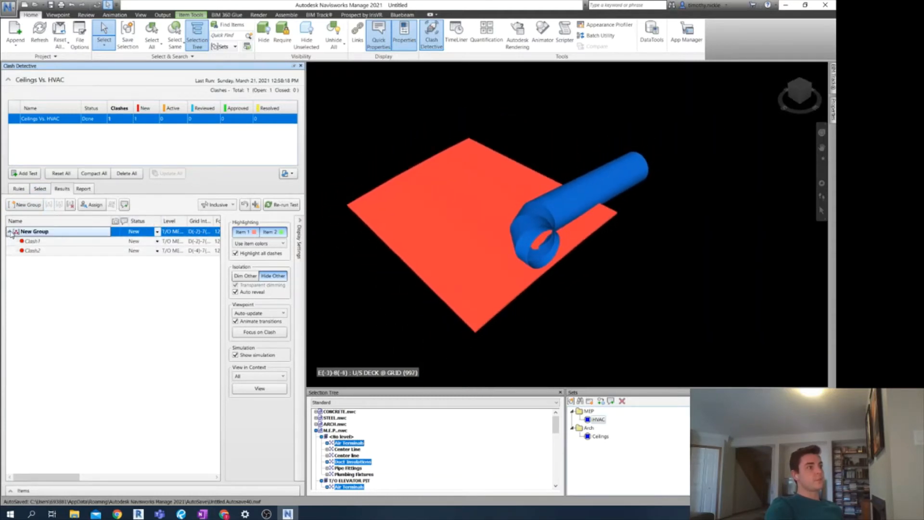
right_click(33, 231)
type("Ceilings and")
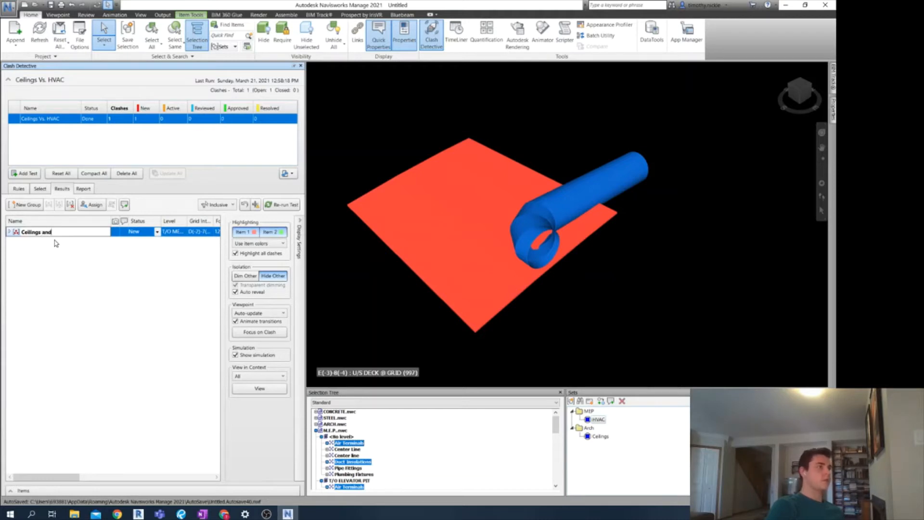
type("HVAC")
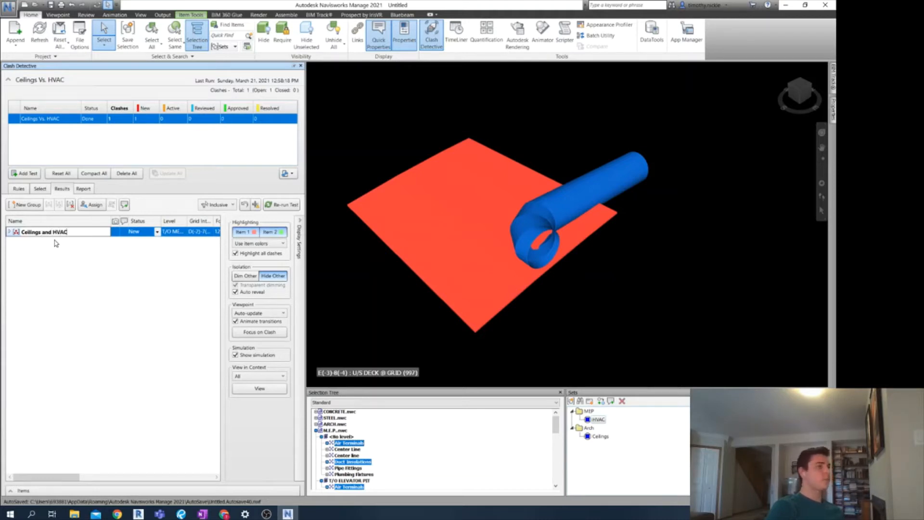
left_click(58, 231)
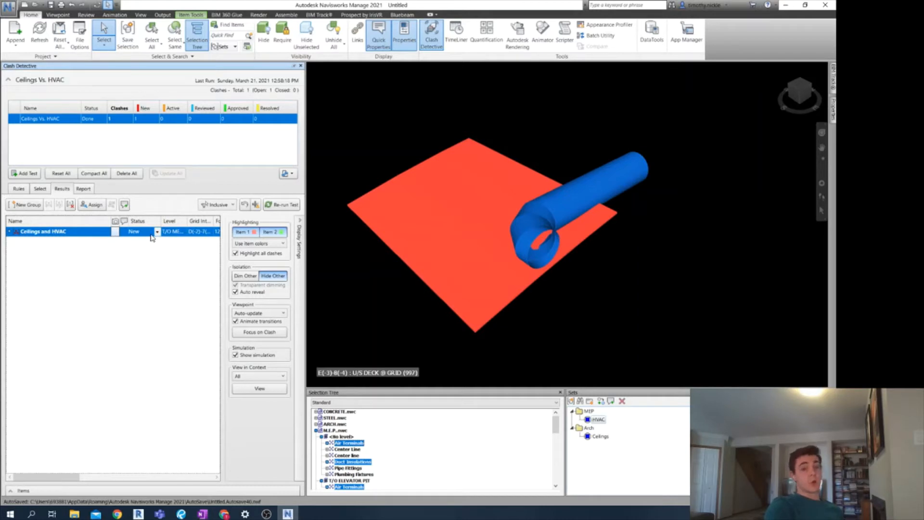
Set the Ceilings and HVAC group status to Active, then review Clash1 and Clash2
left_click(156, 231)
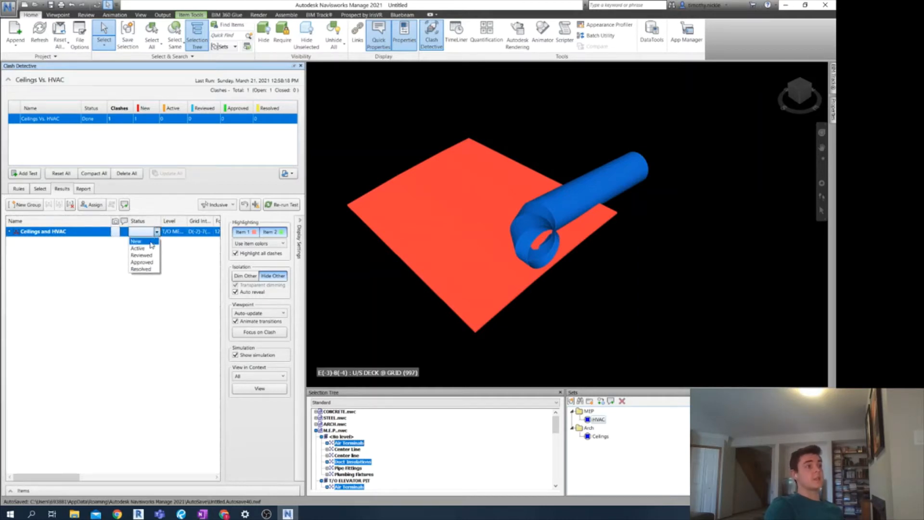
left_click(138, 248)
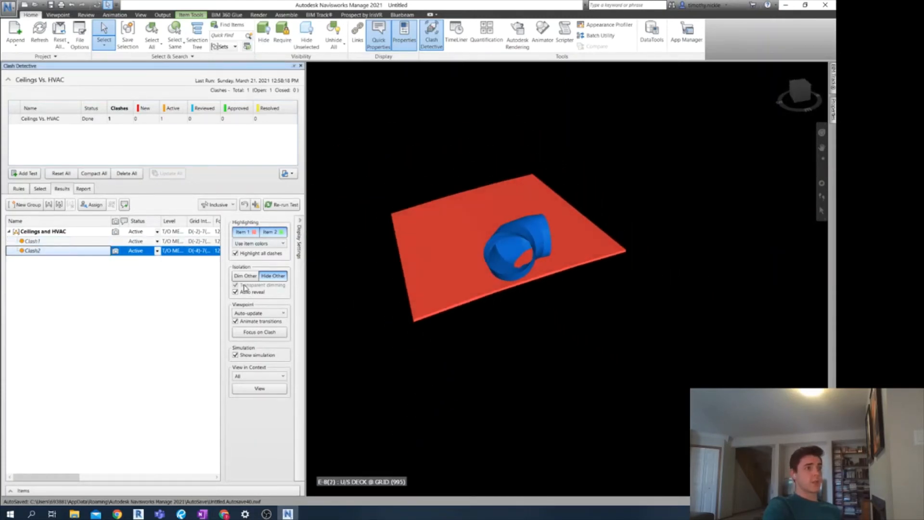
left_click(245, 275)
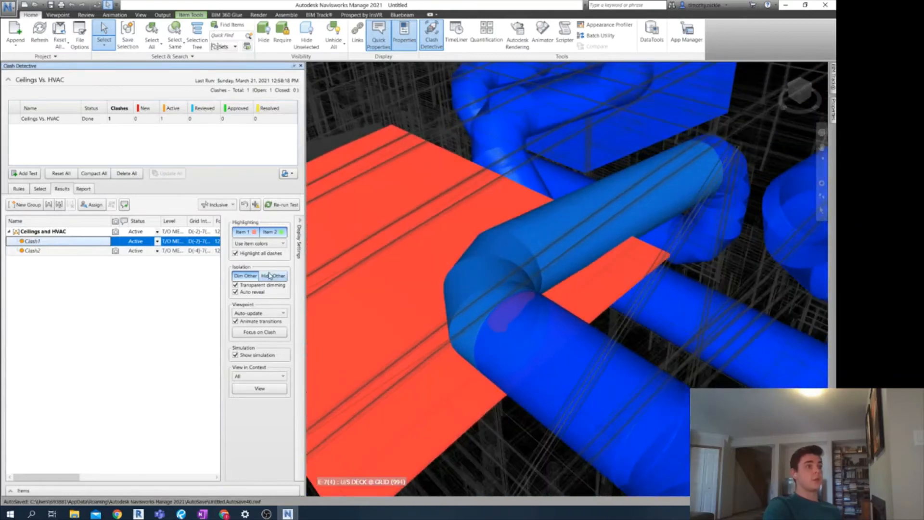
left_click(34, 250)
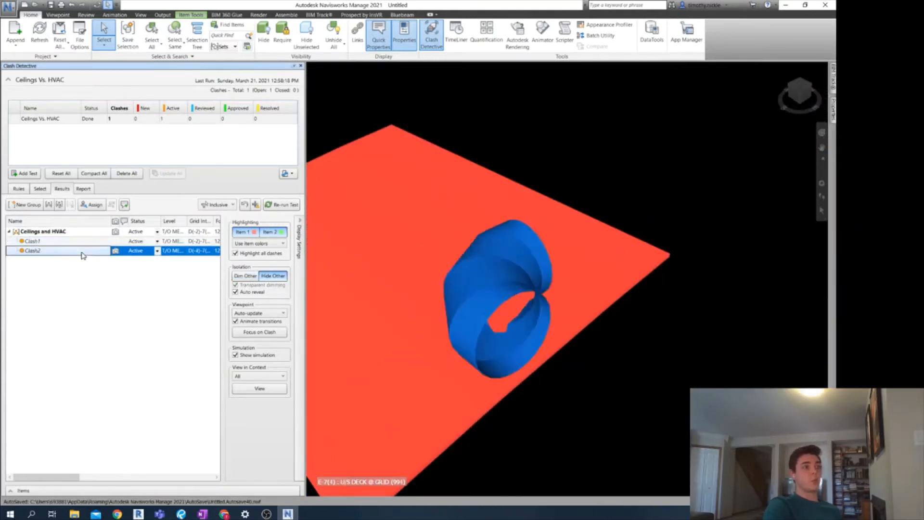
left_click(32, 242)
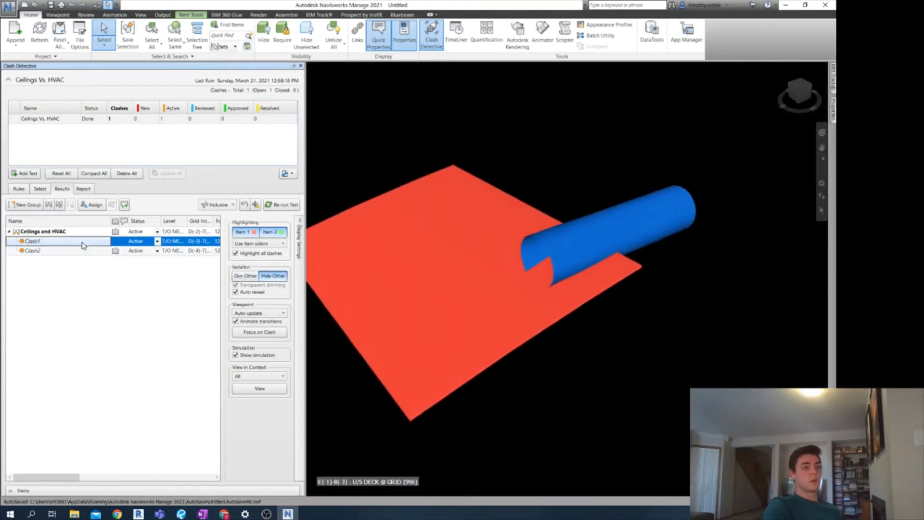
left_click(32, 250)
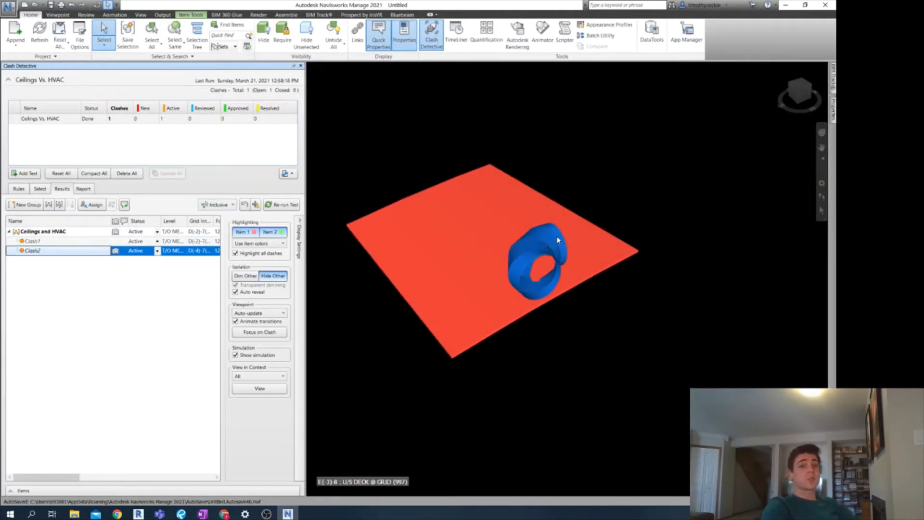
mouse_move(528, 246)
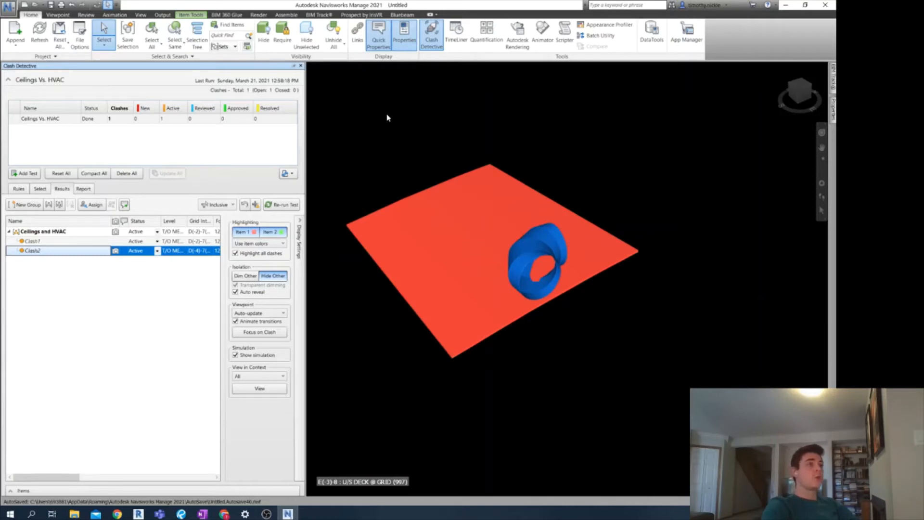
Open the BIM Track panel and select the hub and VDC Group 09 project
left_click(319, 15)
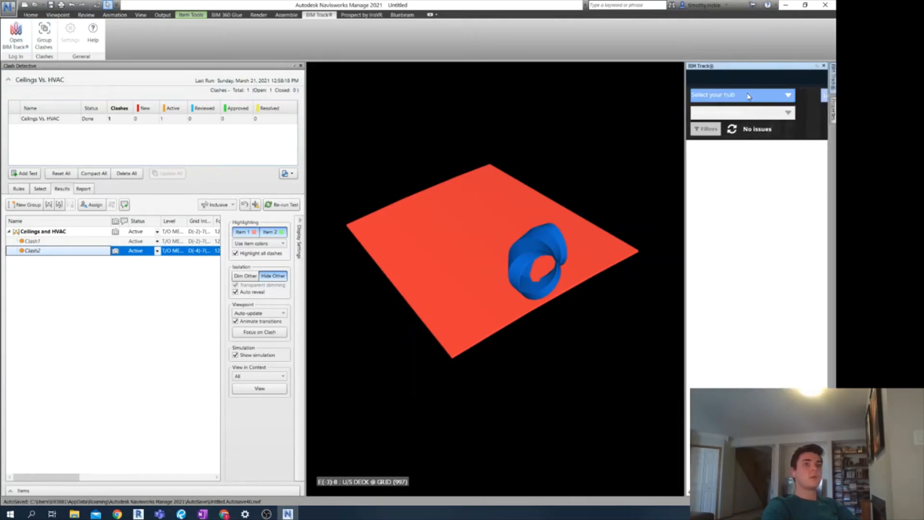
left_click(741, 95)
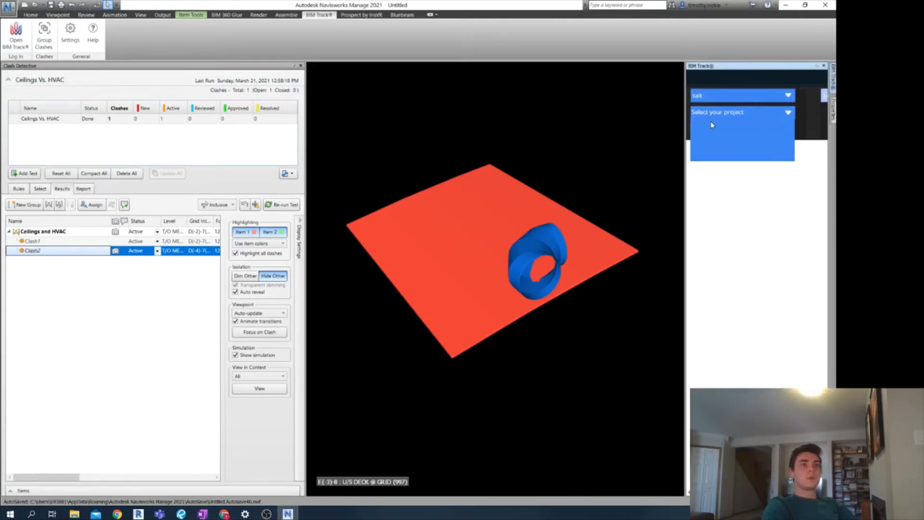
left_click(742, 112)
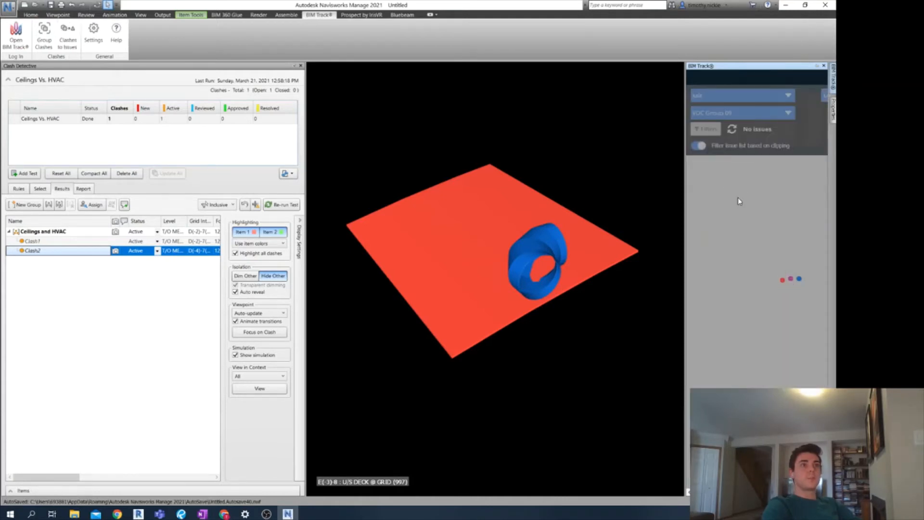
left_click(68, 32)
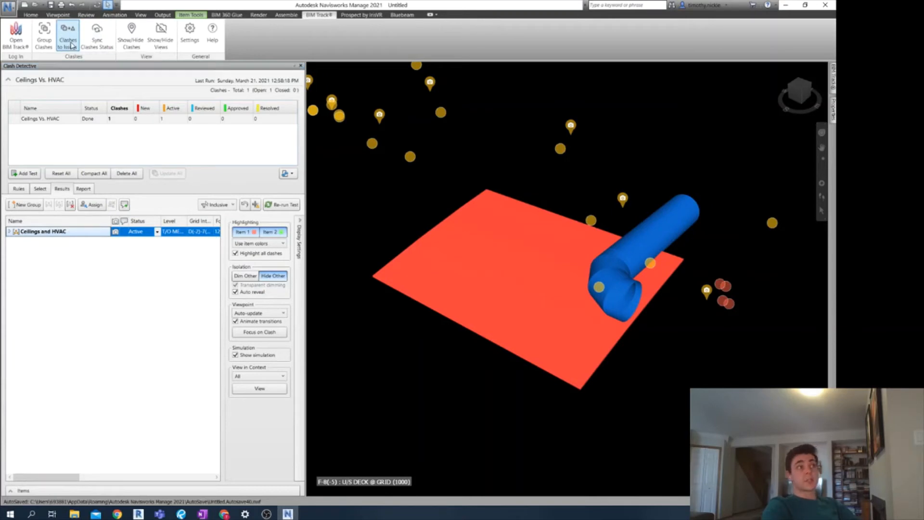
Open Clashes to Issues and tick the Ceilings Vs. HVAC clash test
left_click(67, 33)
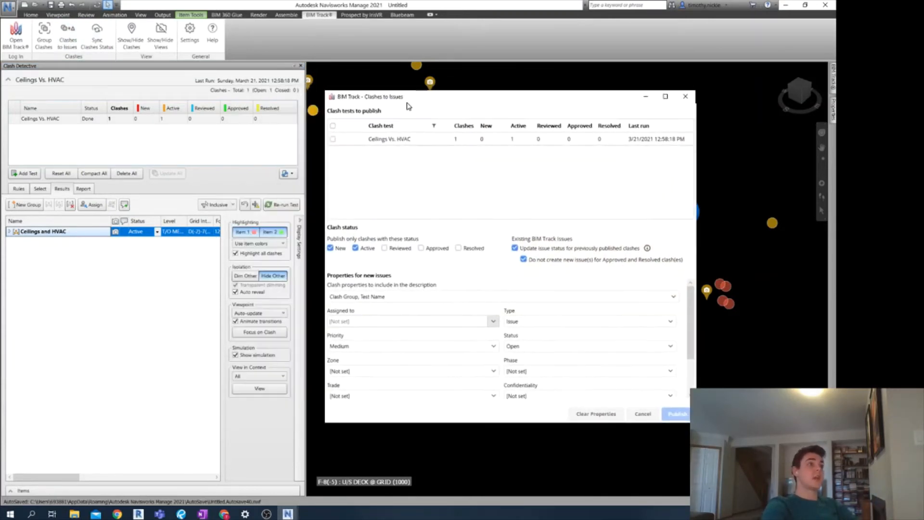
left_click(333, 139)
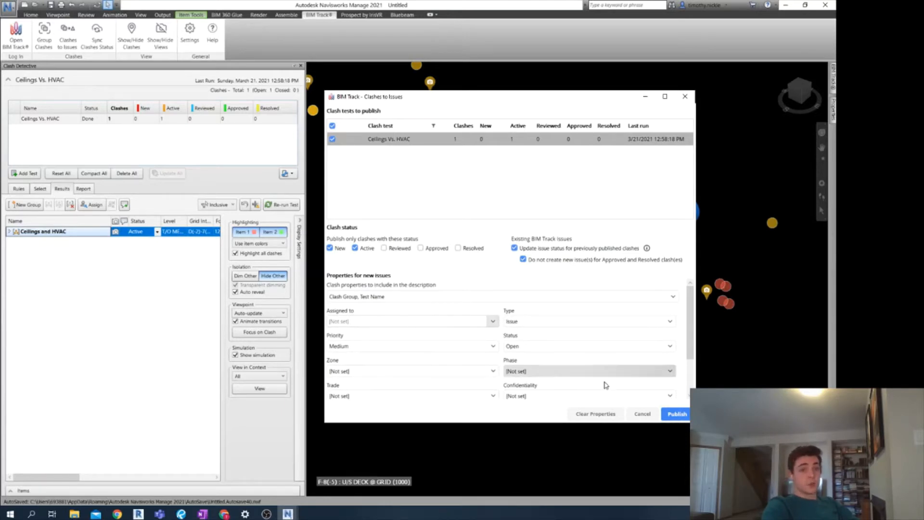
mouse_move(566, 370)
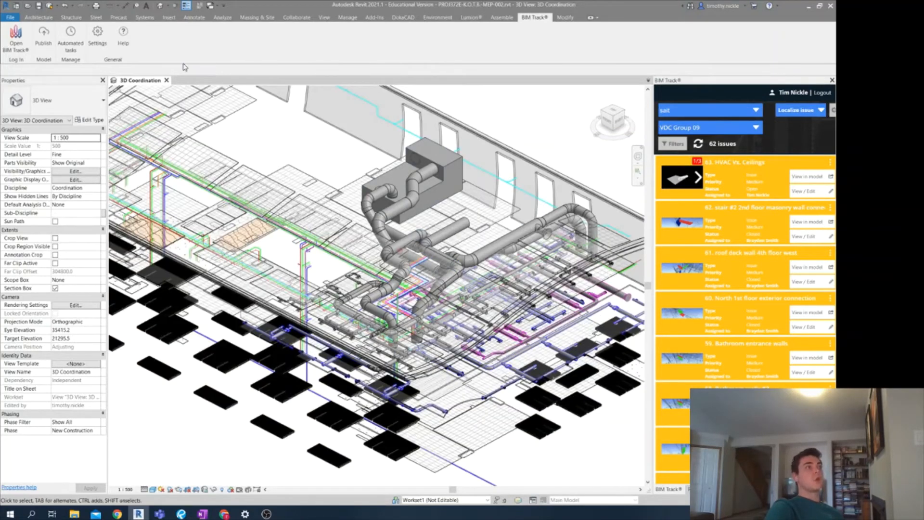
mouse_move(730, 97)
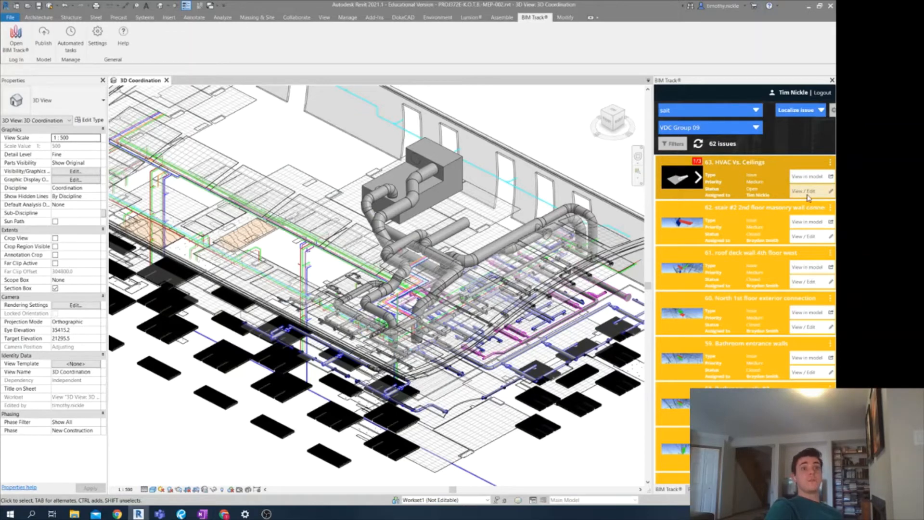
left_click(804, 191)
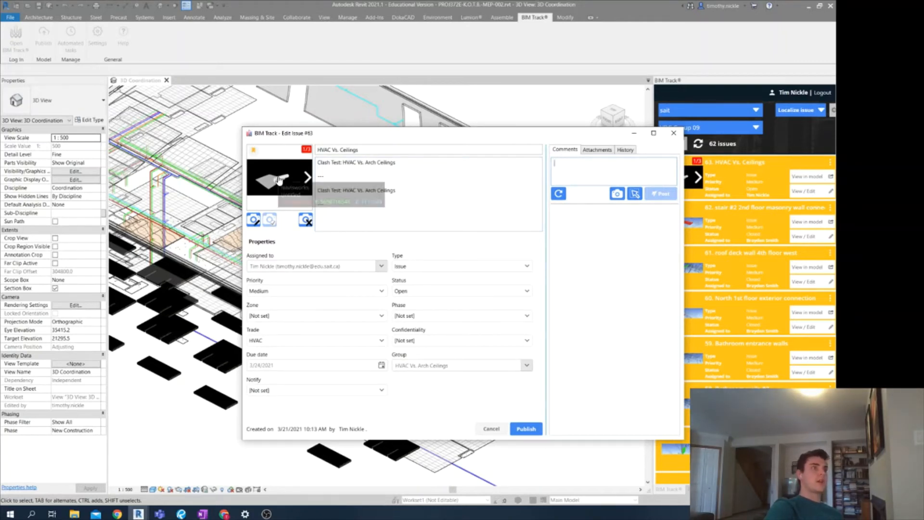
left_click(277, 179)
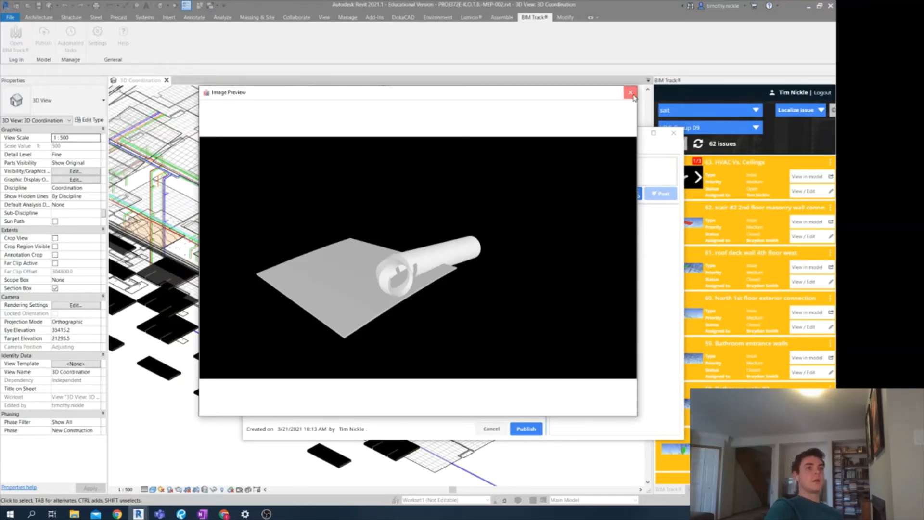
left_click(631, 92)
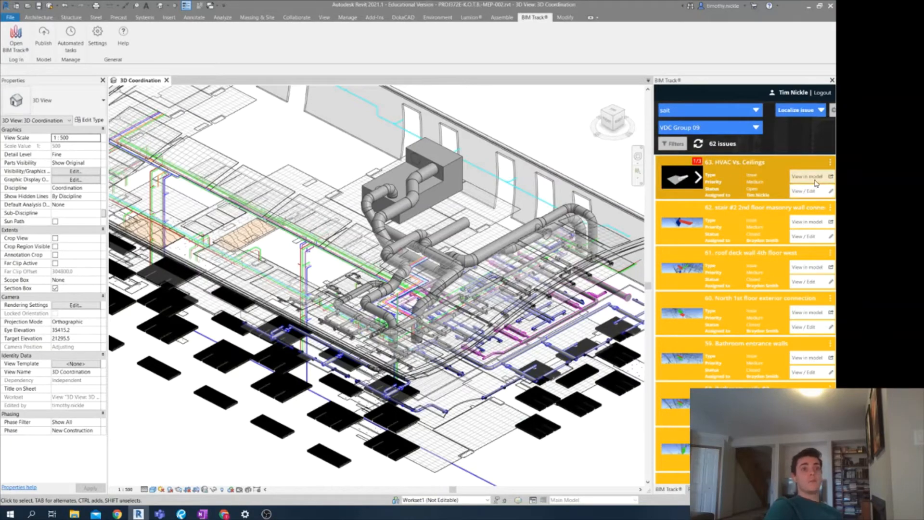
Go to issue 63, deselect the clash sphere and orbit the duct elbow
left_click(807, 176)
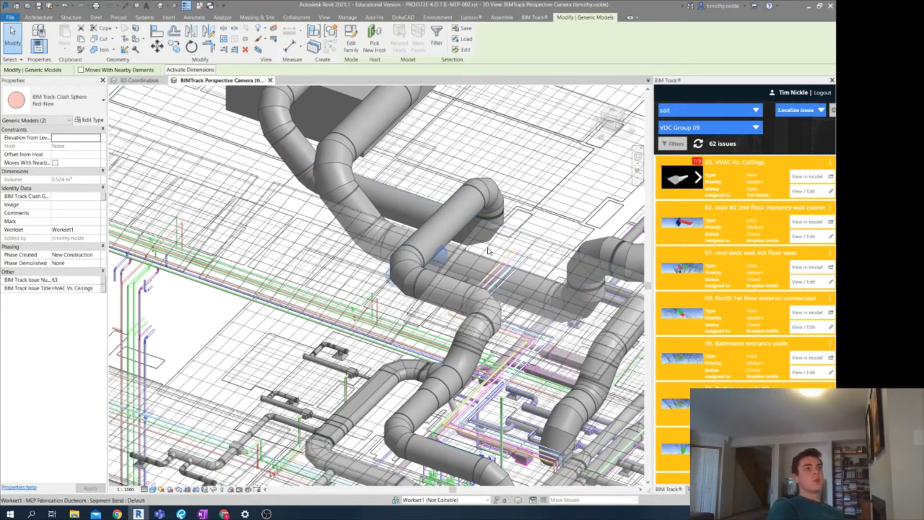
left_click_drag(488, 250, 526, 232)
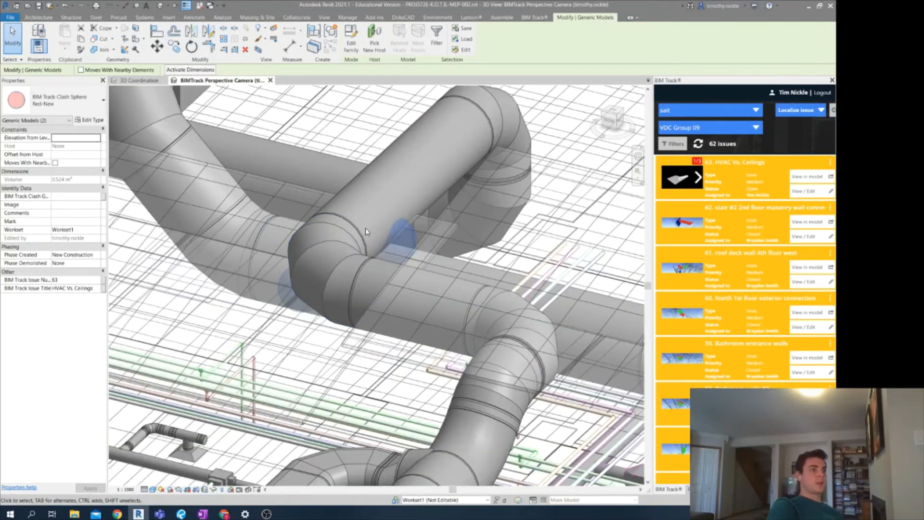
left_click(392, 301)
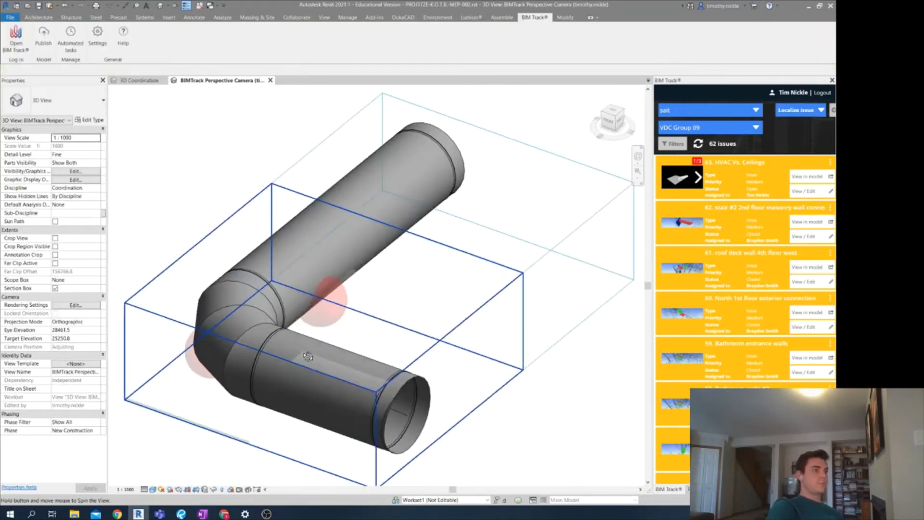
left_click_drag(307, 356, 279, 263)
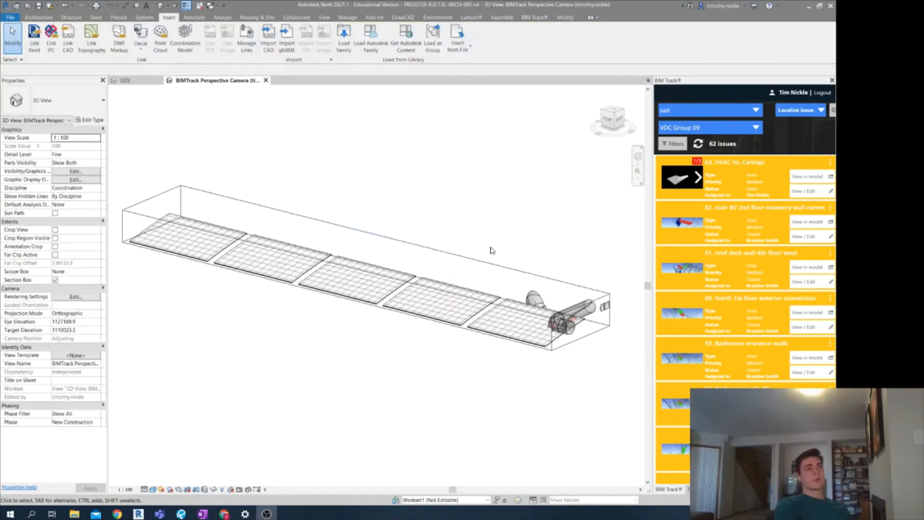
mouse_move(413, 274)
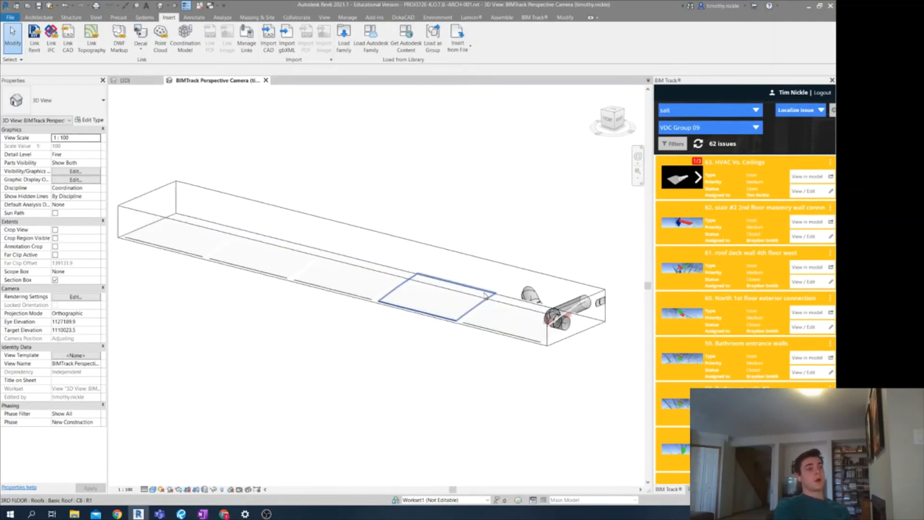
Locate issue 63 in the architectural model and snap the ceiling panel's end point
left_click(807, 176)
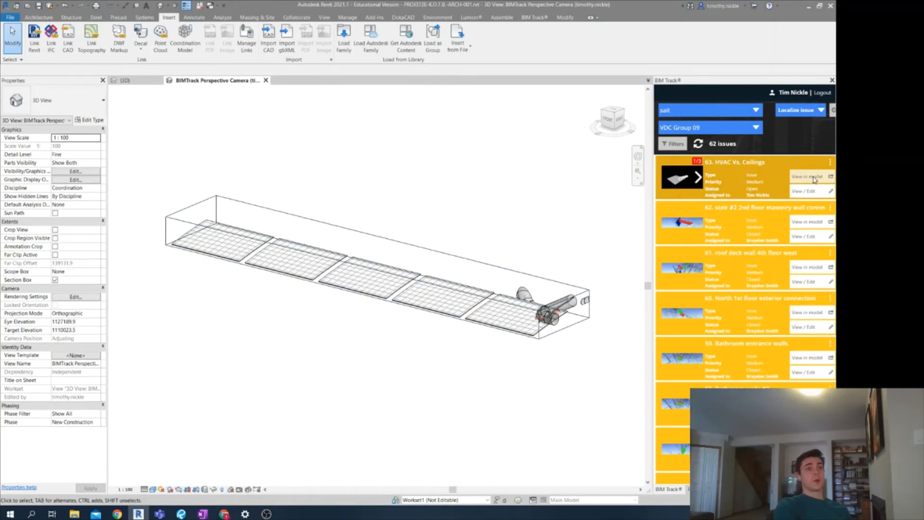
left_click(807, 176)
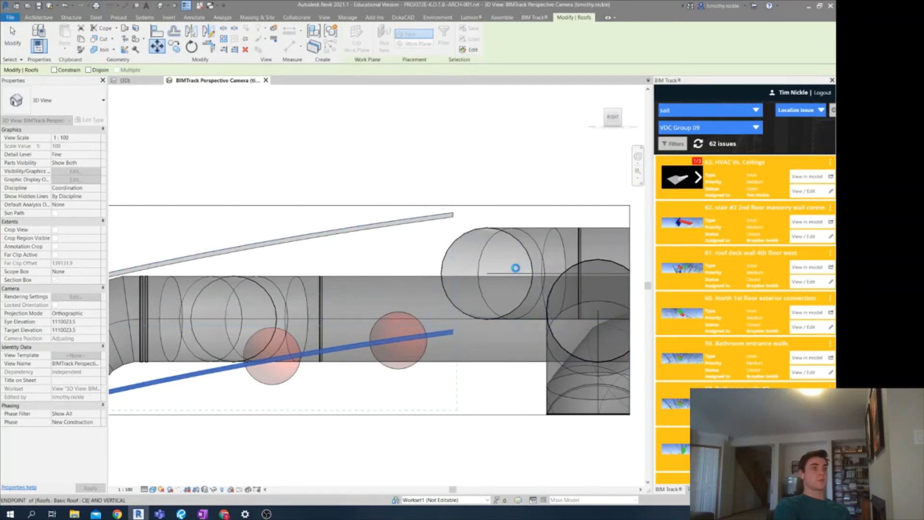
left_click(169, 17)
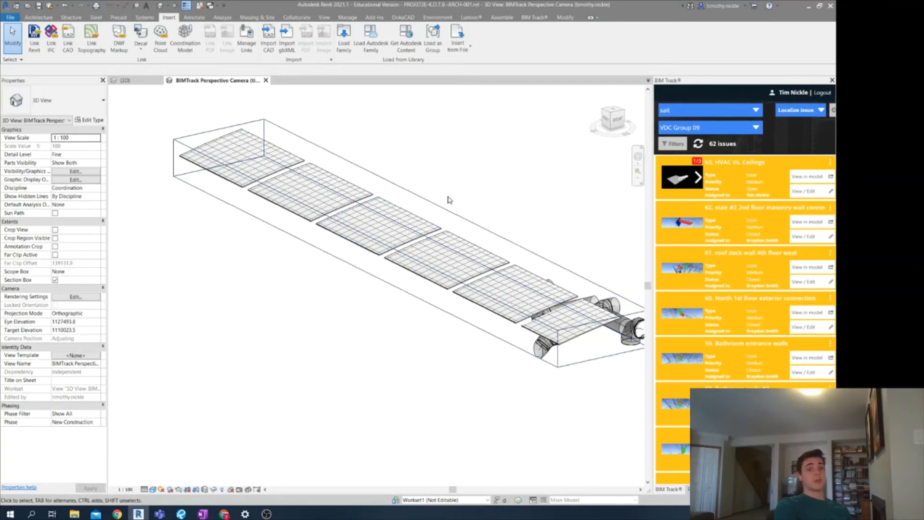
mouse_move(470, 208)
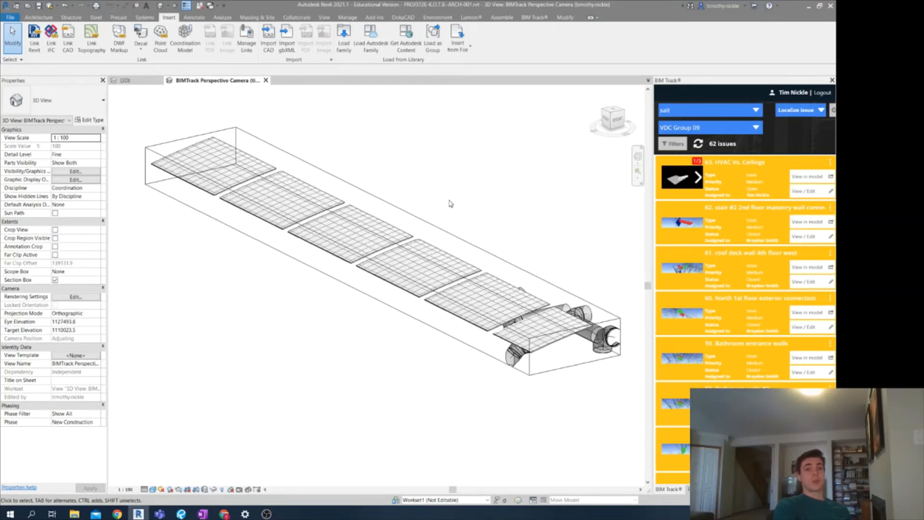
Remove the linked MEP model and close the BIMTrack perspective camera view
left_click(375, 17)
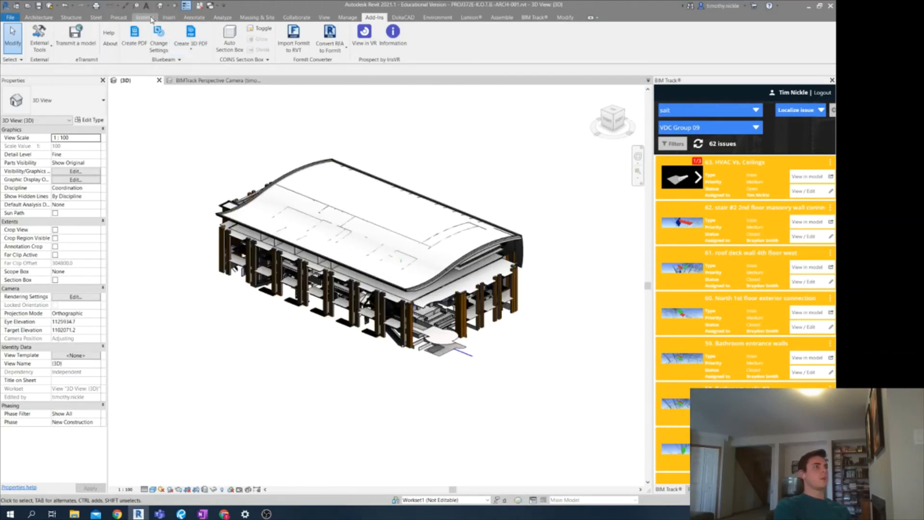
left_click(168, 17)
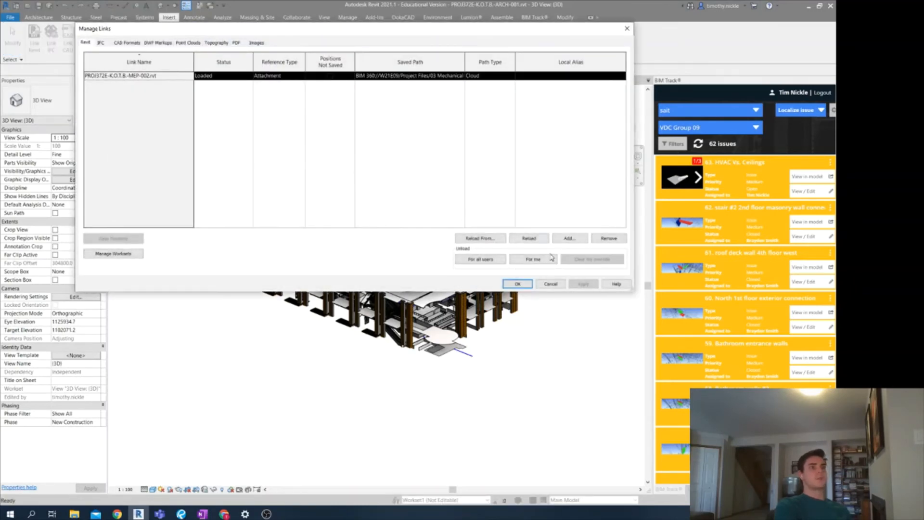
left_click(609, 238)
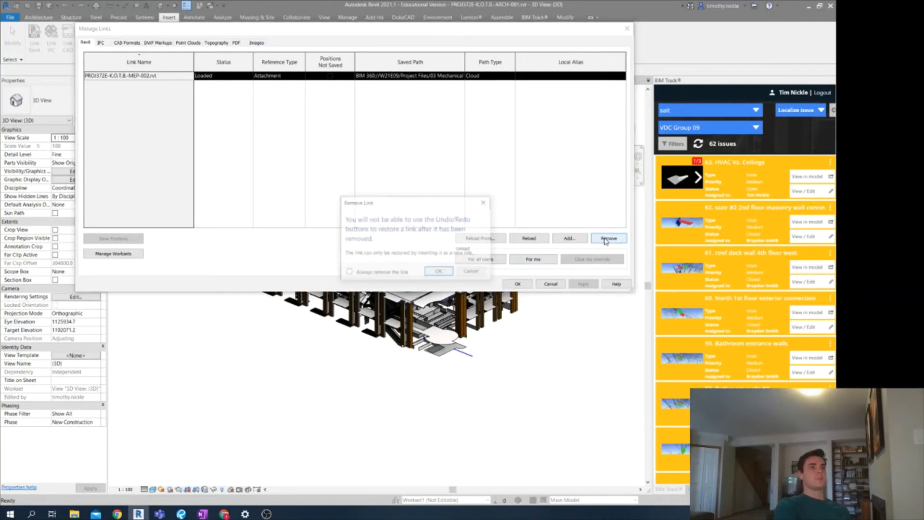
left_click(438, 271)
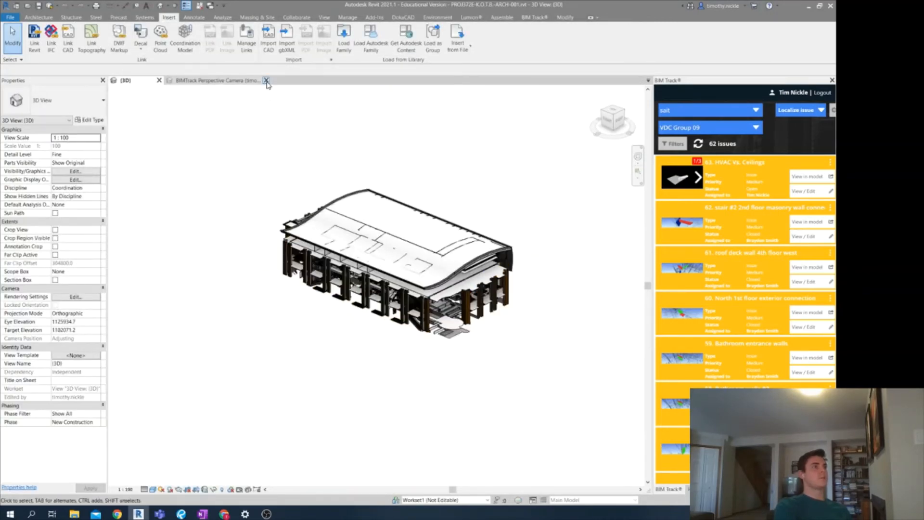
left_click(266, 80)
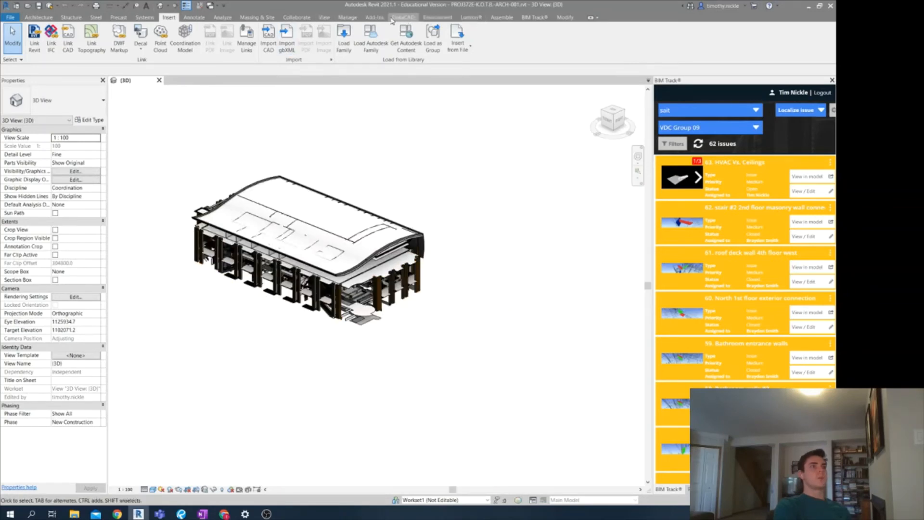
Export the model to Navisworks, replacing ARCH.nwc in the ARCH folder
left_click(375, 17)
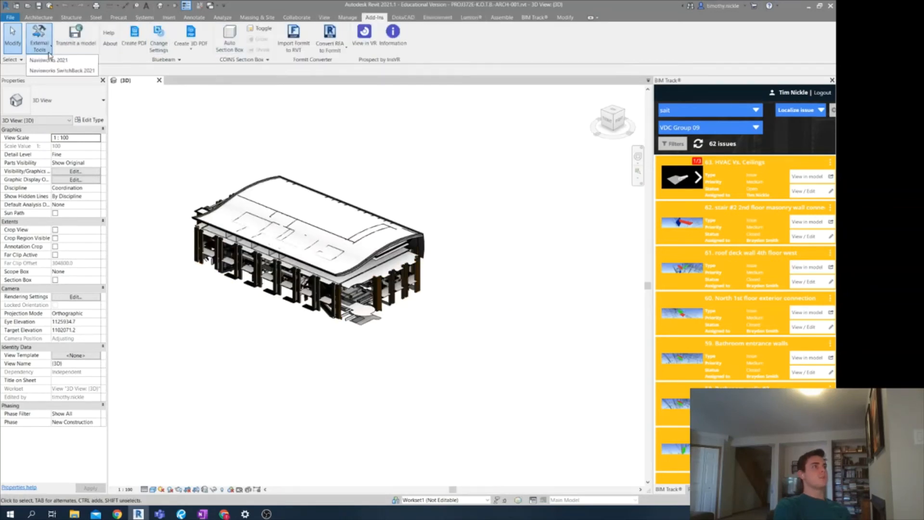
left_click(49, 60)
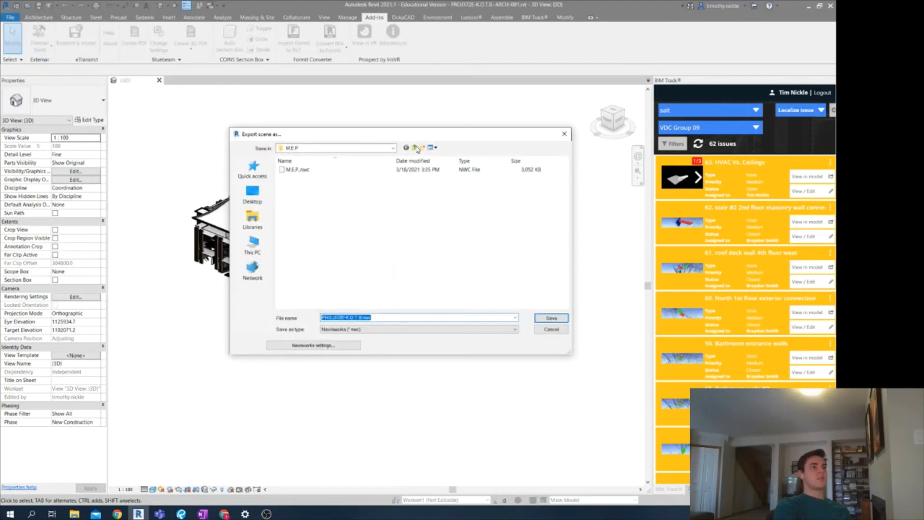
left_click(414, 148)
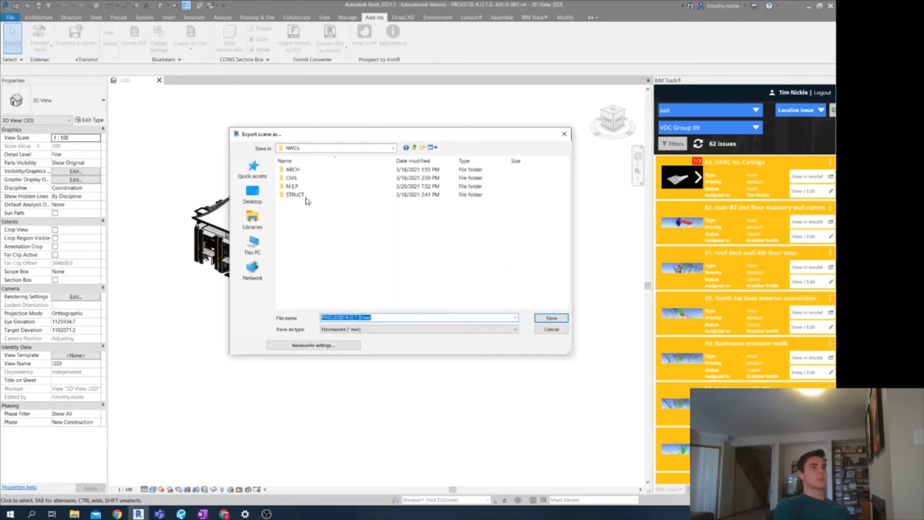
left_click(292, 169)
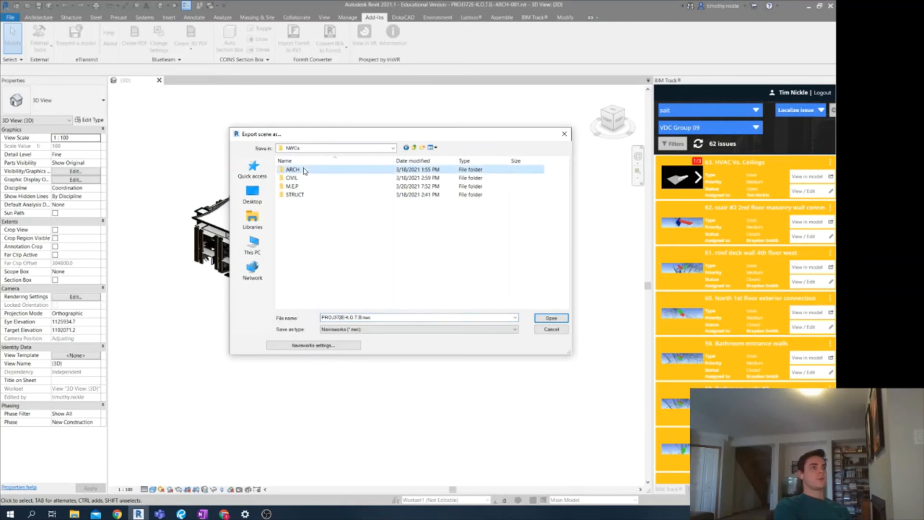
double_click(292, 170)
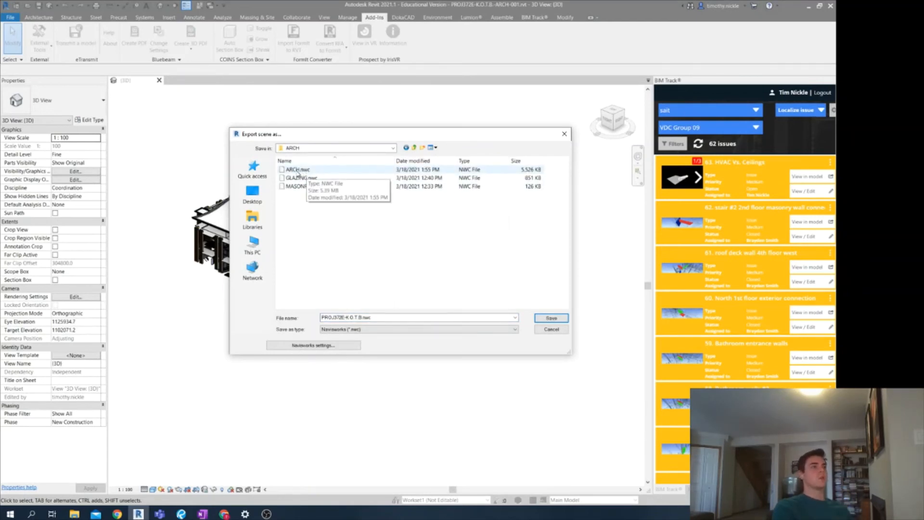
left_click(297, 169)
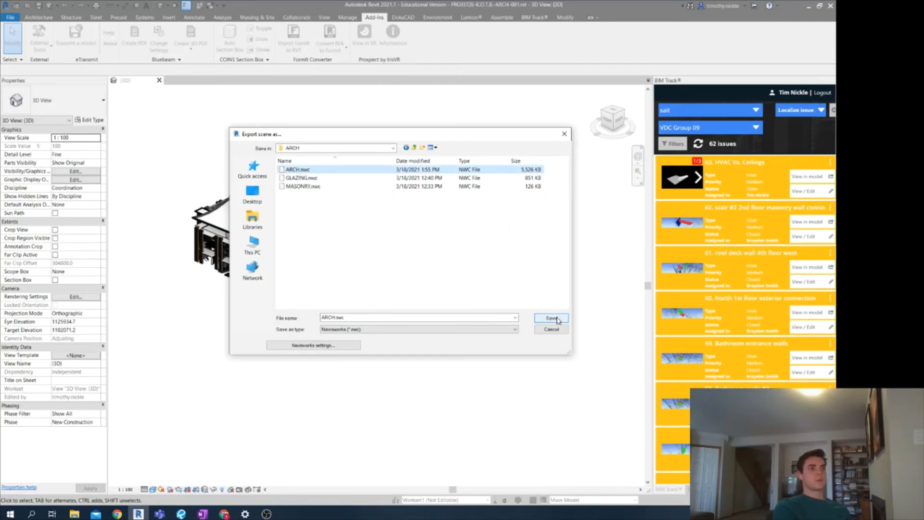
left_click(551, 317)
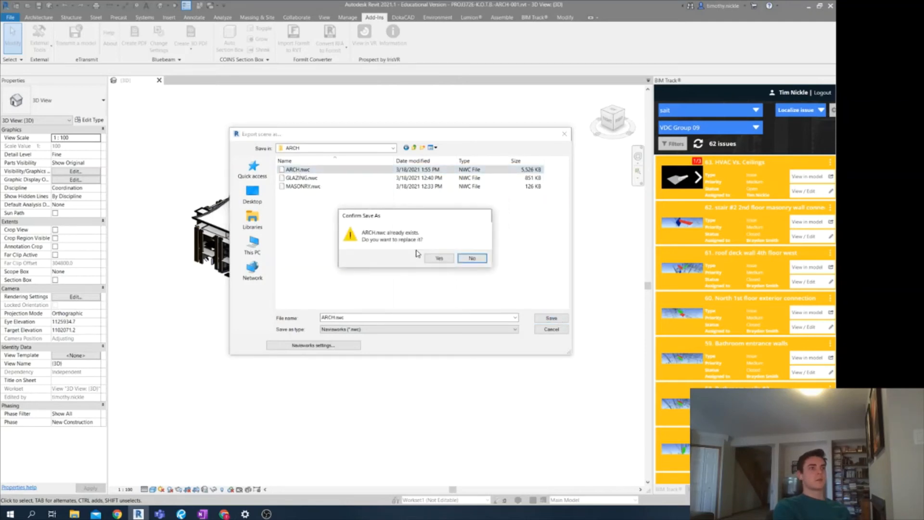
left_click(439, 258)
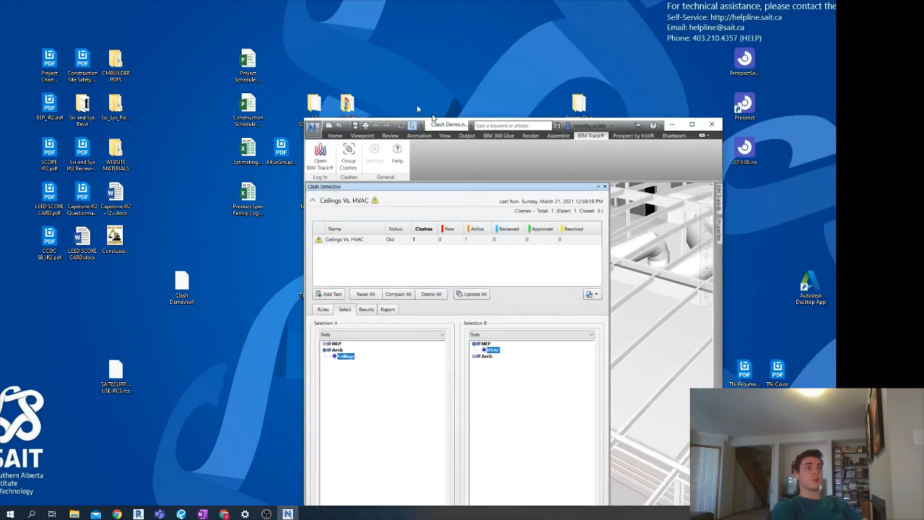
Refresh the Ceilings Vs. HVAC test and orbit to inspect its single Resolved clash
left_click(691, 124)
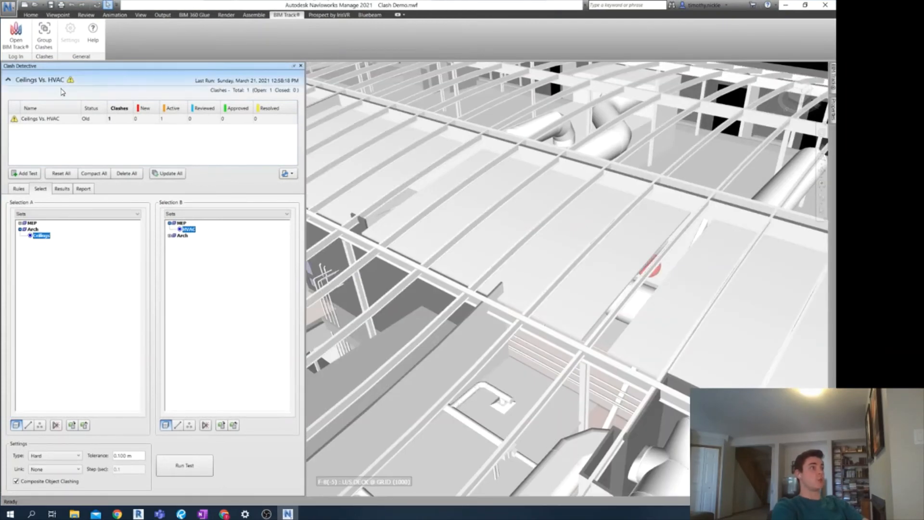
mouse_move(71, 80)
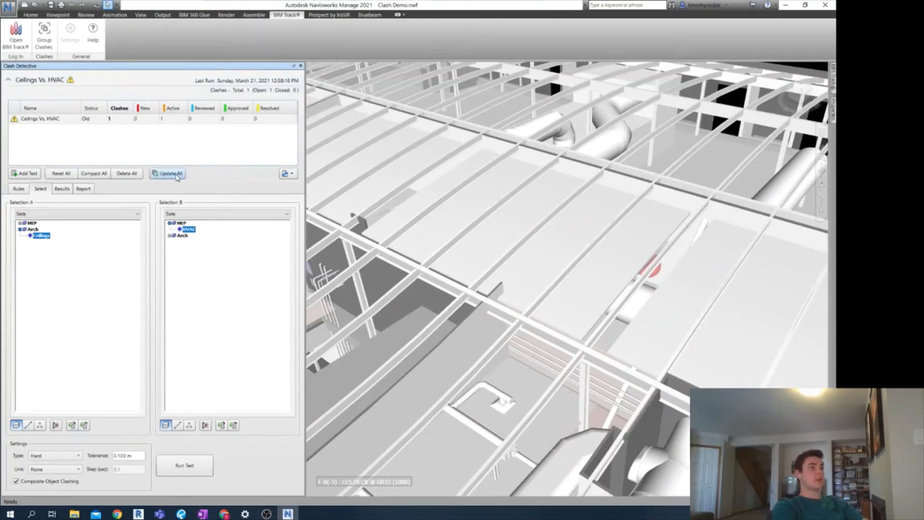
left_click(170, 173)
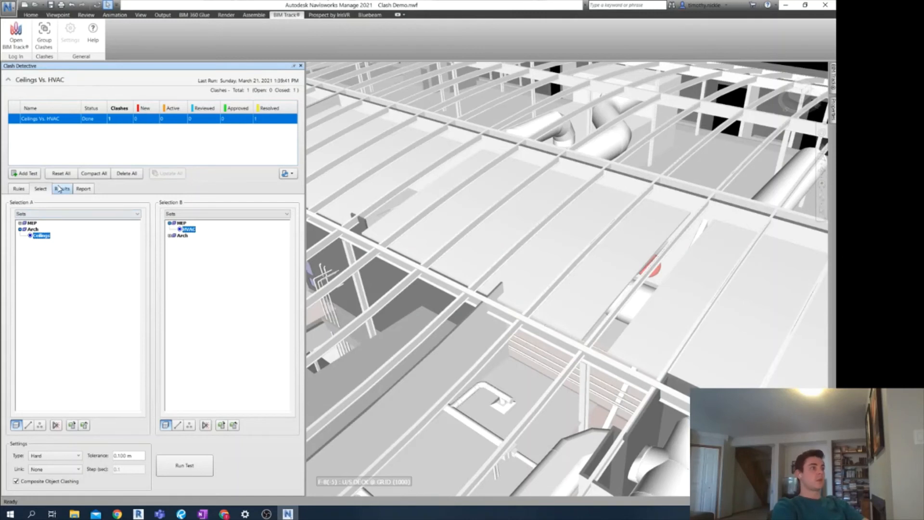
left_click(61, 188)
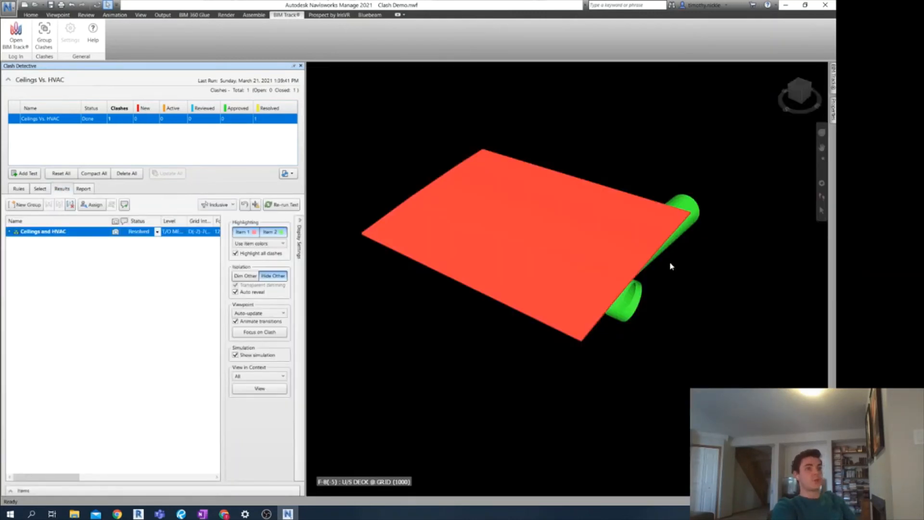
mouse_move(628, 313)
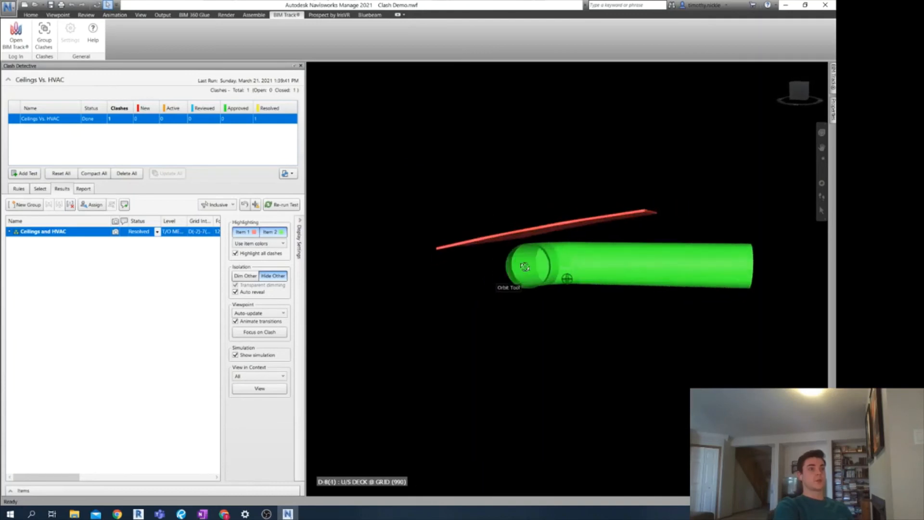
left_click_drag(524, 266, 602, 269)
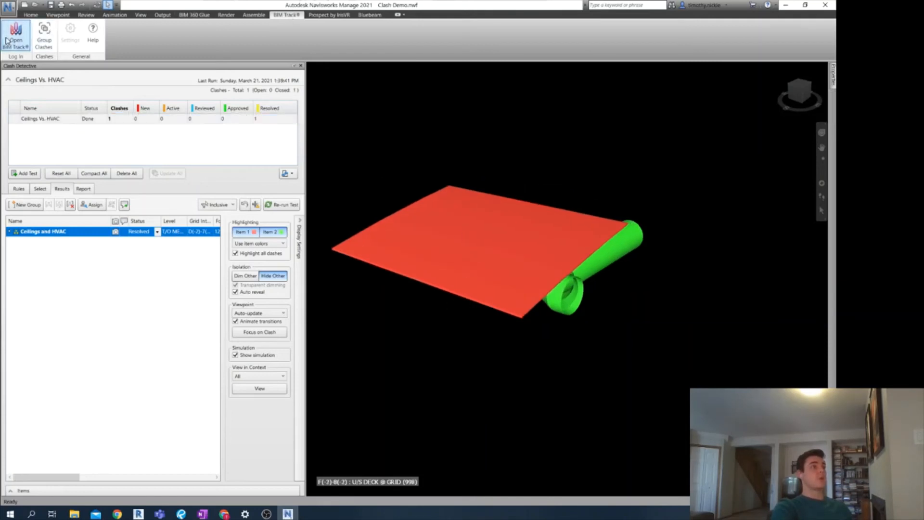
mouse_move(543, 193)
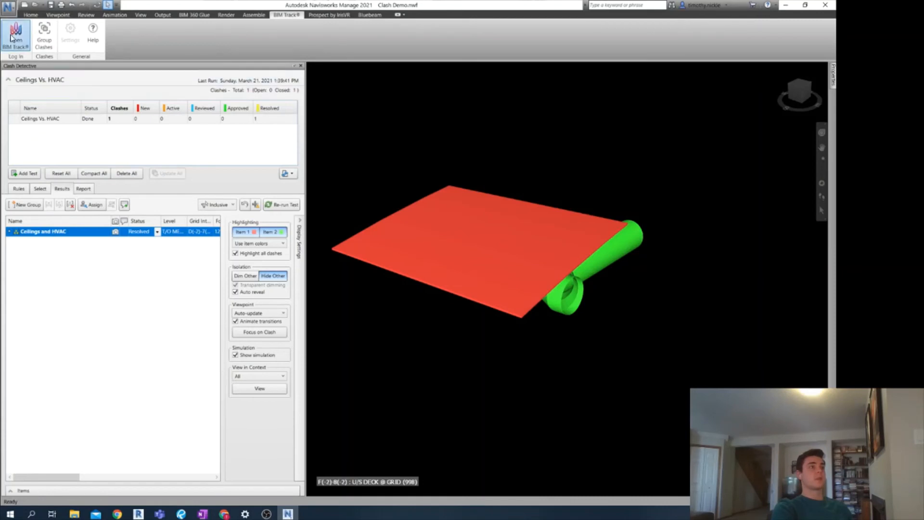
Sign in to BIM Track, select the Ceilings Vs. HVAC test, and set issue status to Closed
left_click(16, 34)
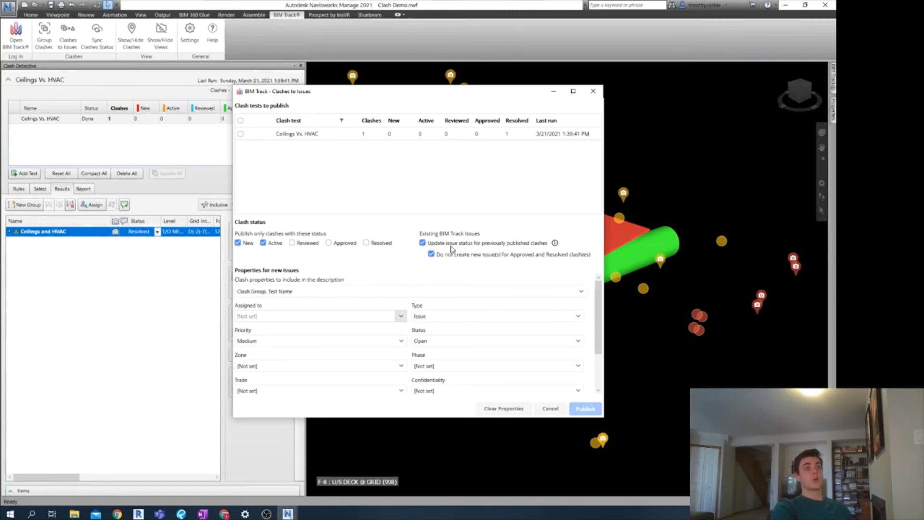
mouse_move(613, 393)
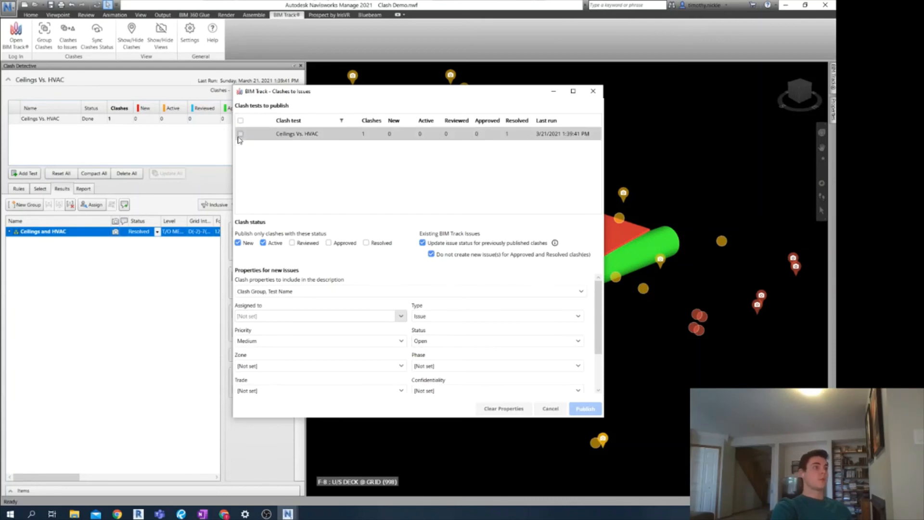
left_click(240, 134)
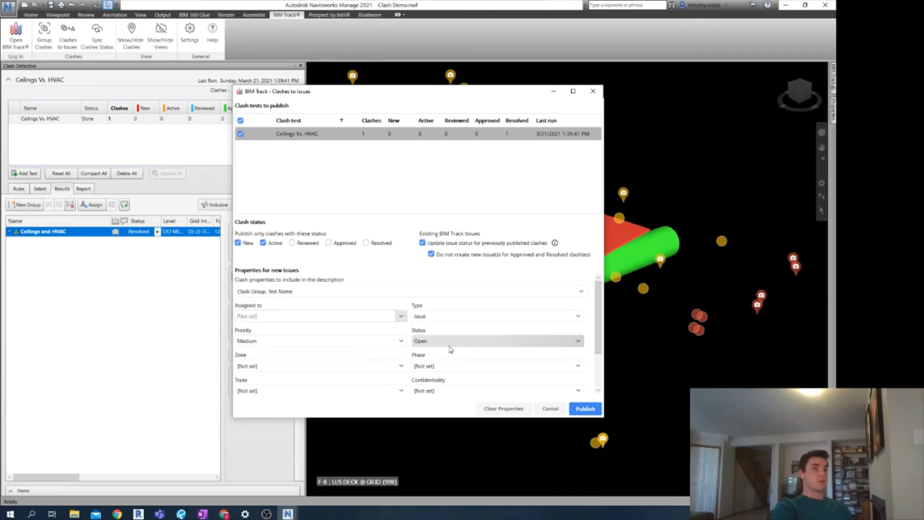
left_click(495, 341)
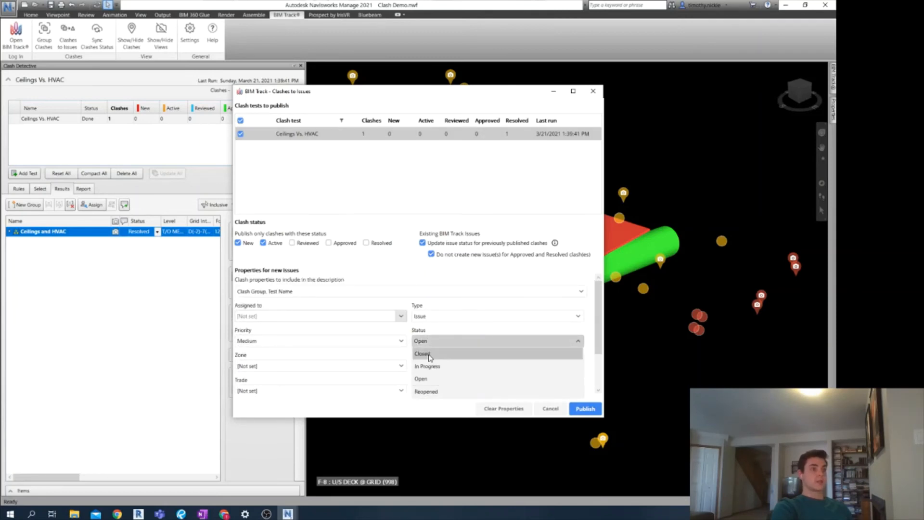
left_click(423, 354)
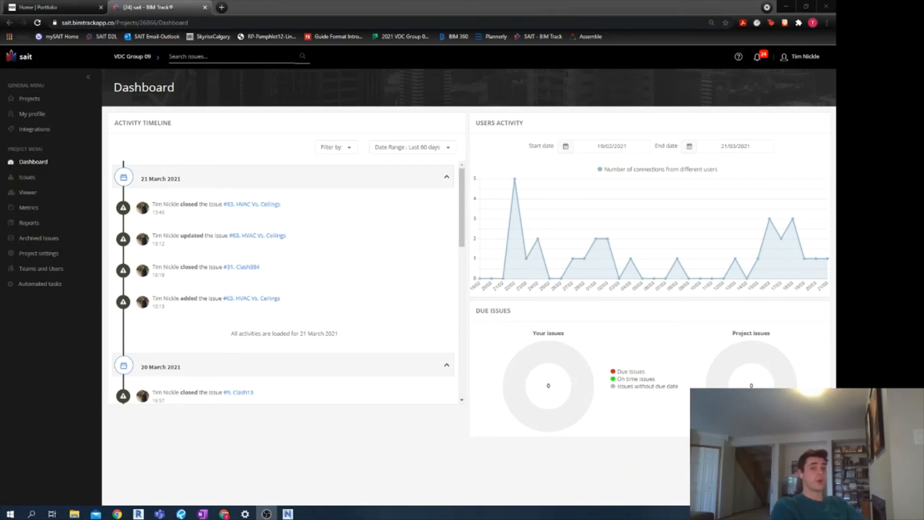
mouse_move(103, 315)
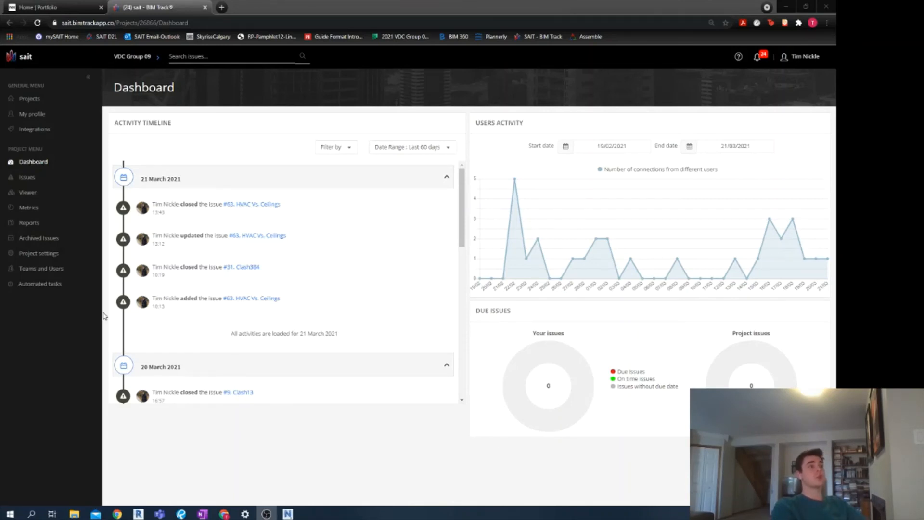
Drill into the Metrics pie chart by assignee and author, then open Reports
left_click(28, 207)
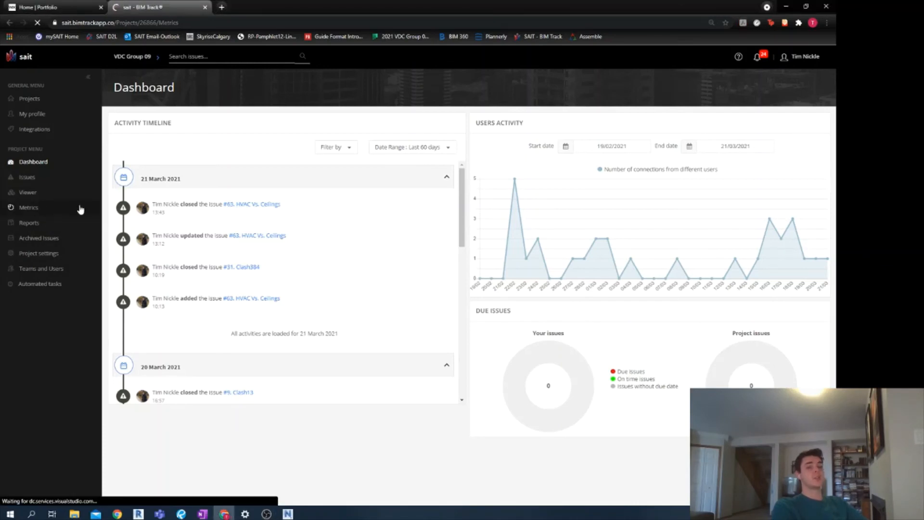
left_click(28, 207)
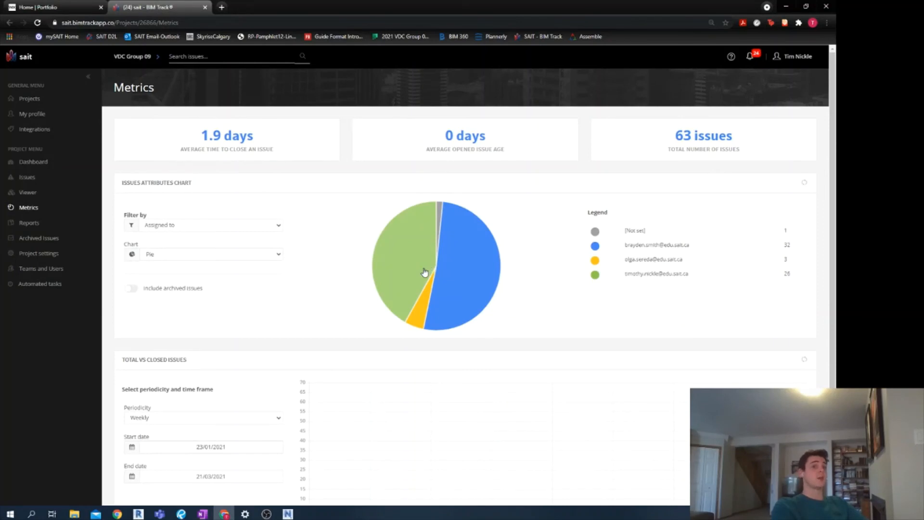
mouse_move(462, 272)
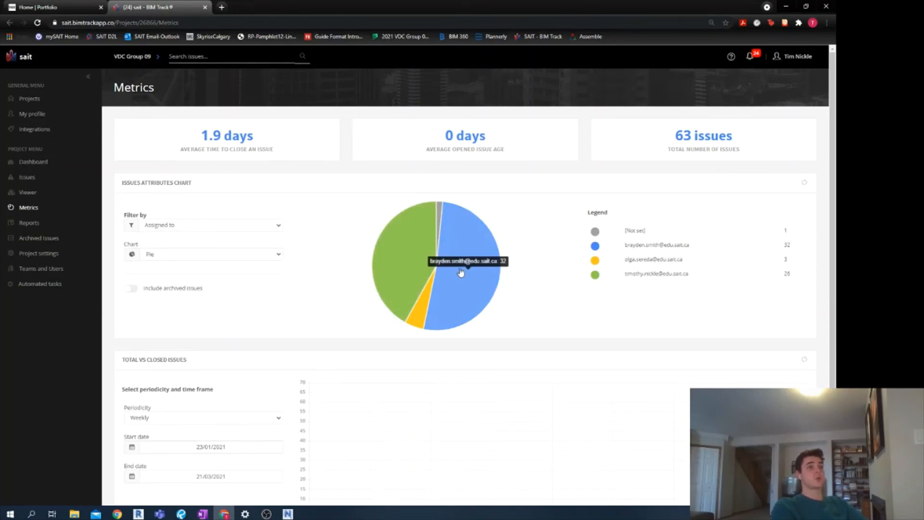
left_click(460, 271)
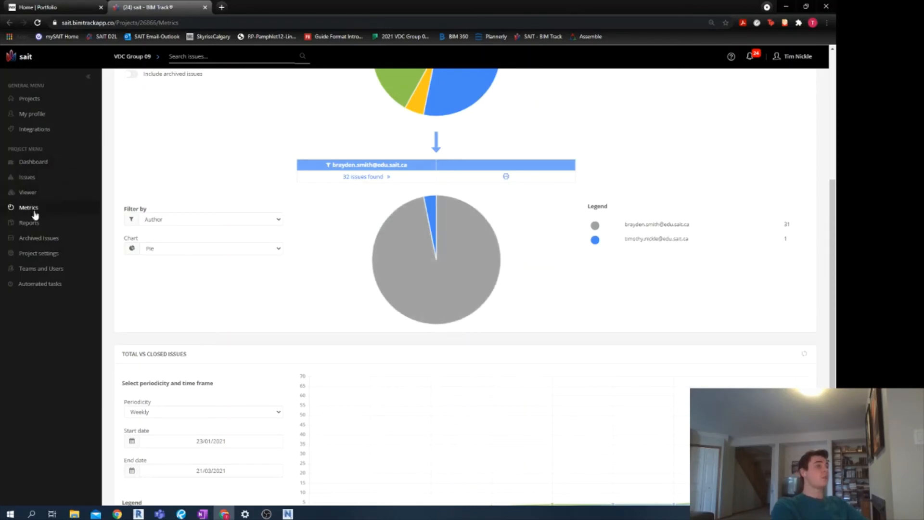
left_click(29, 222)
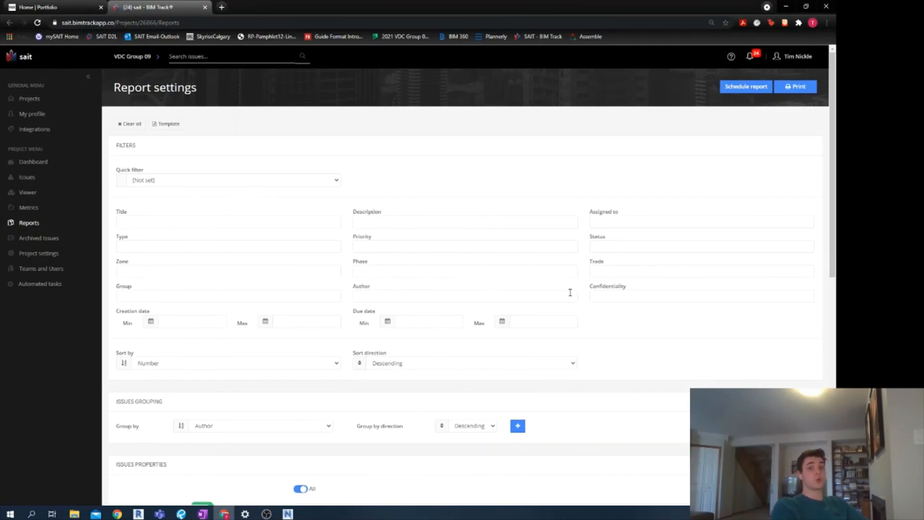
Print the VDC Group 09 issue report, cancel the print dialog, and scroll through it
scroll("down", 3)
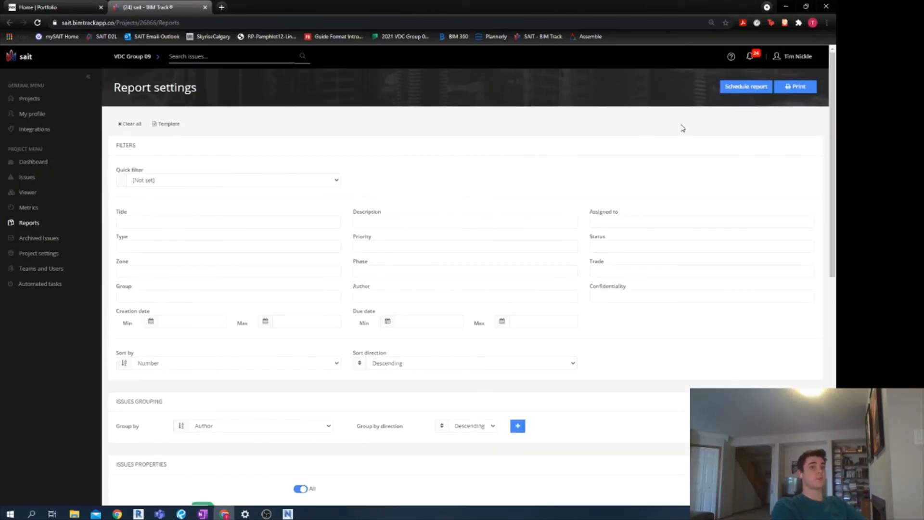
left_click(796, 86)
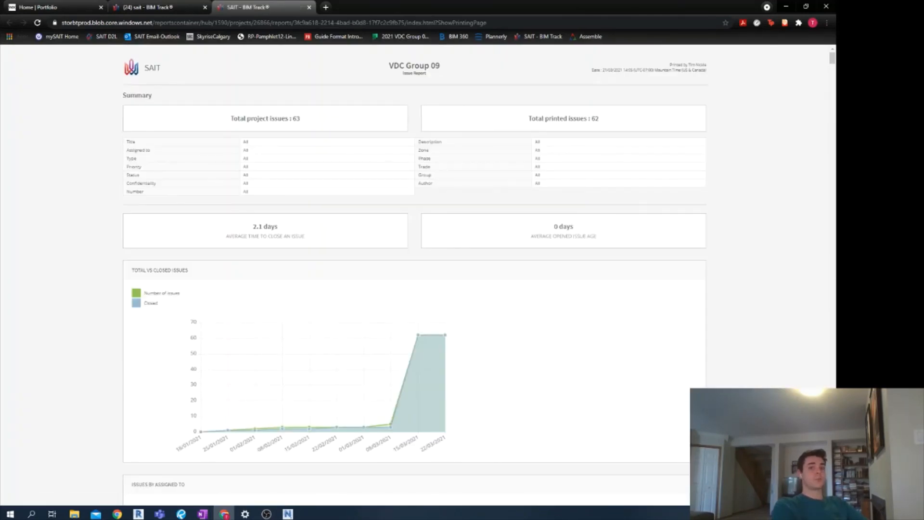
key("ctrl+p")
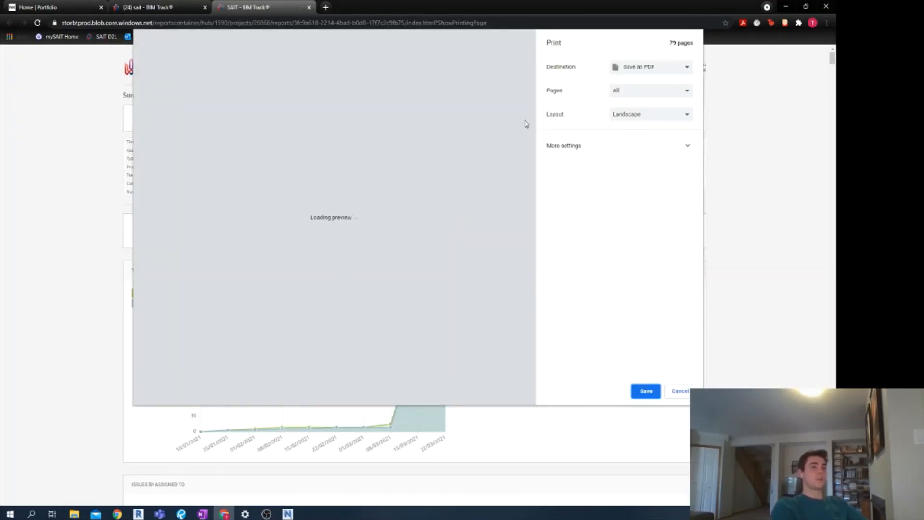
mouse_move(641, 189)
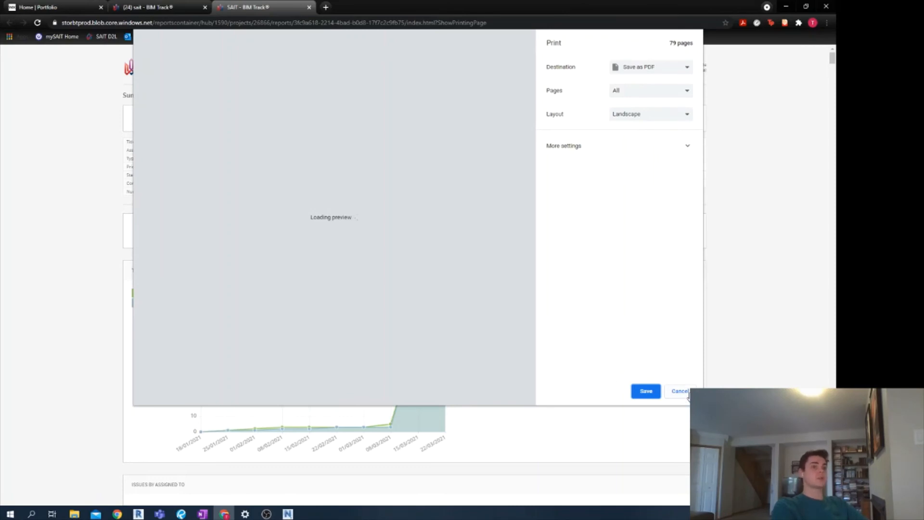
left_click(680, 391)
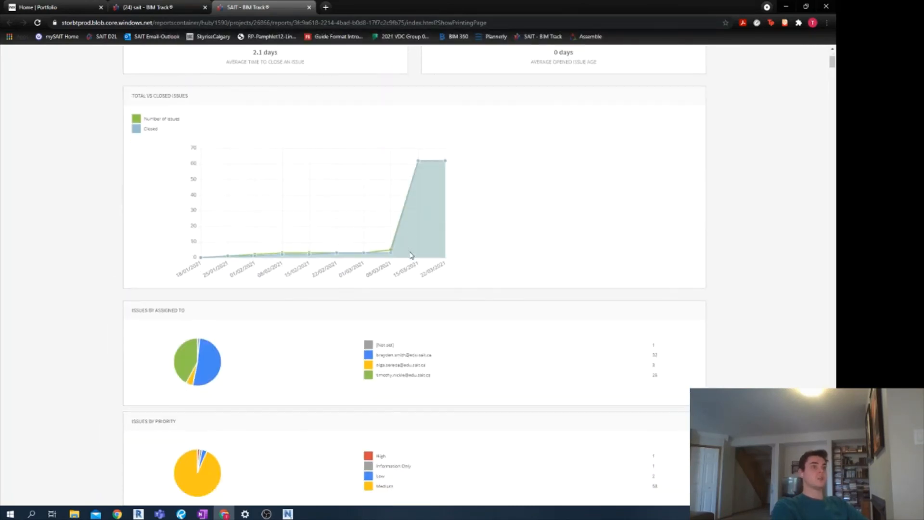
scroll("down", 3)
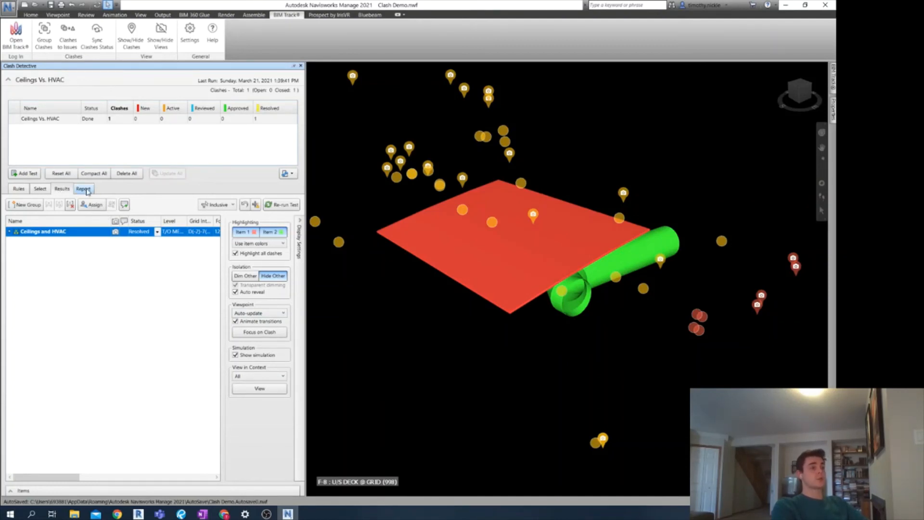
Write a Navisworks clash report in HTML format covering all tests combined
left_click(83, 188)
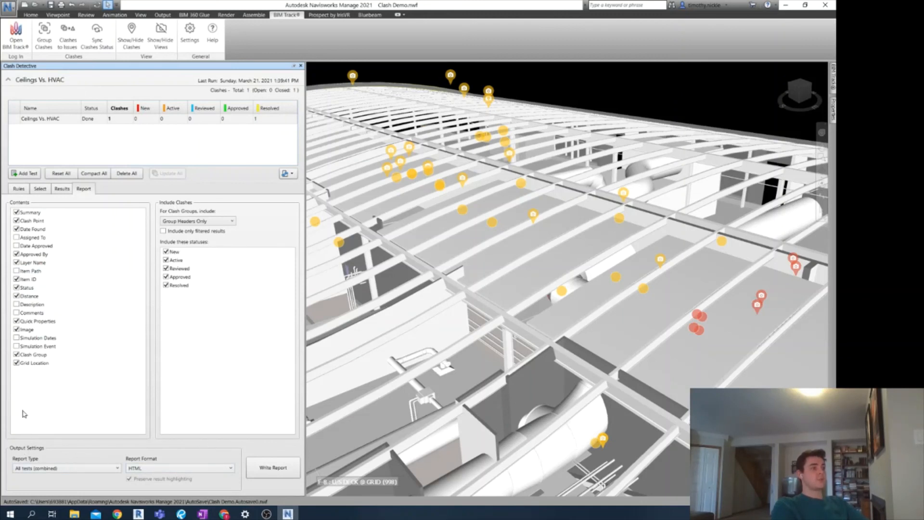
left_click(34, 262)
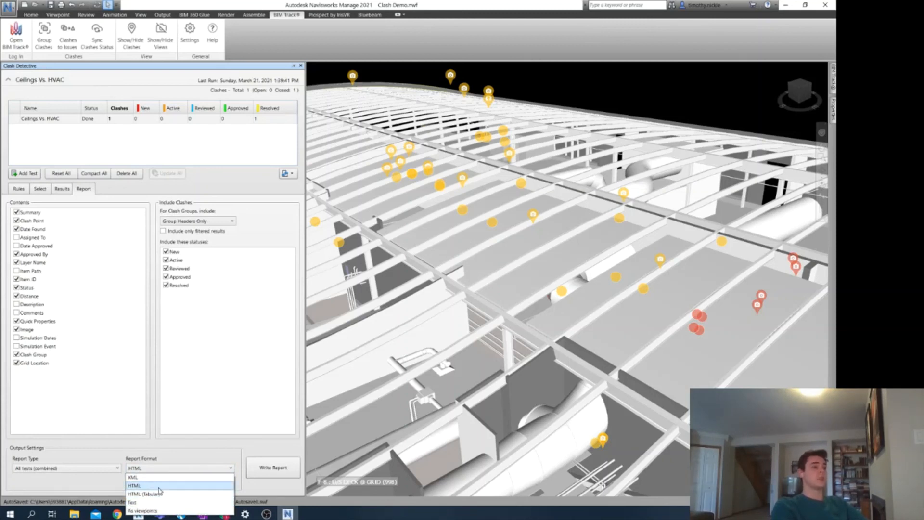
left_click(134, 486)
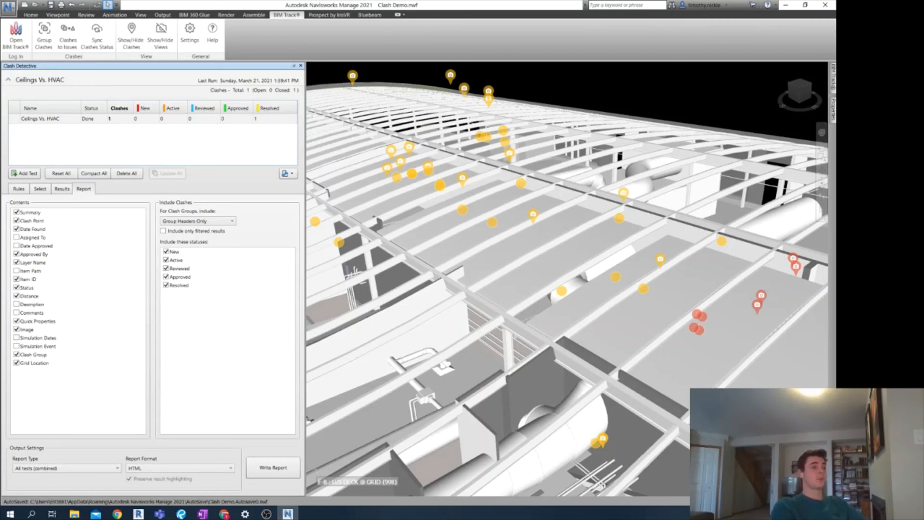
left_click(273, 467)
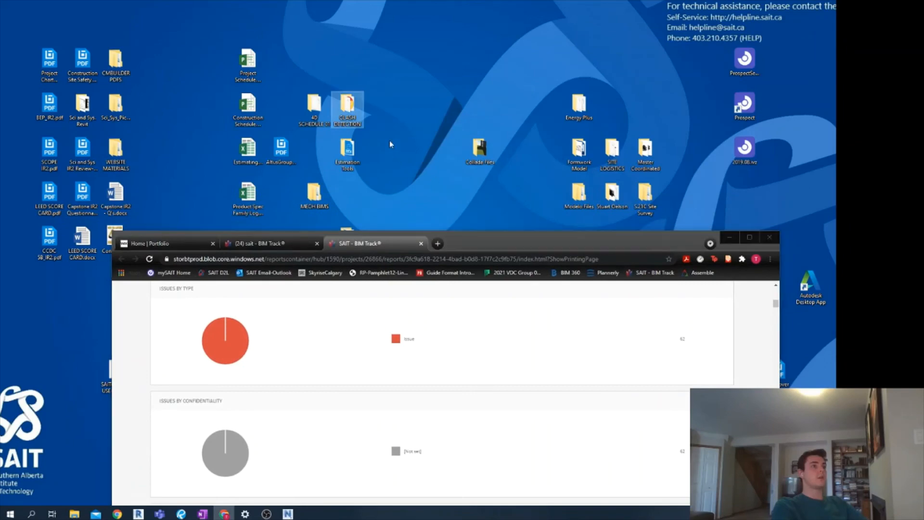
Open the saved HTML clash report from the desktop in Chrome
double_click(348, 109)
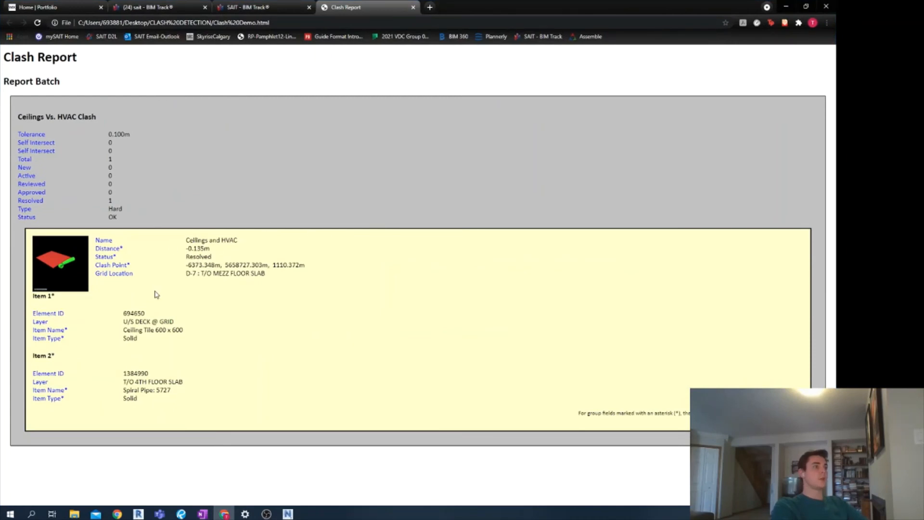
mouse_move(266, 288)
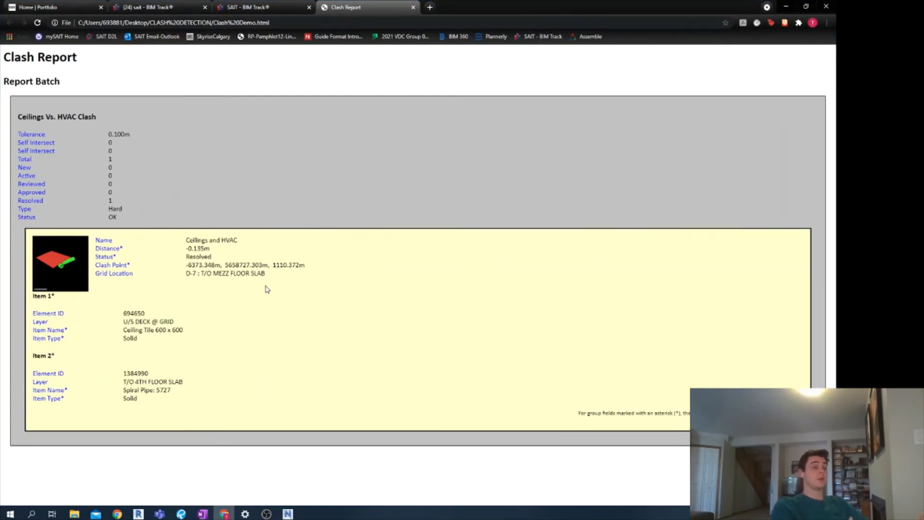